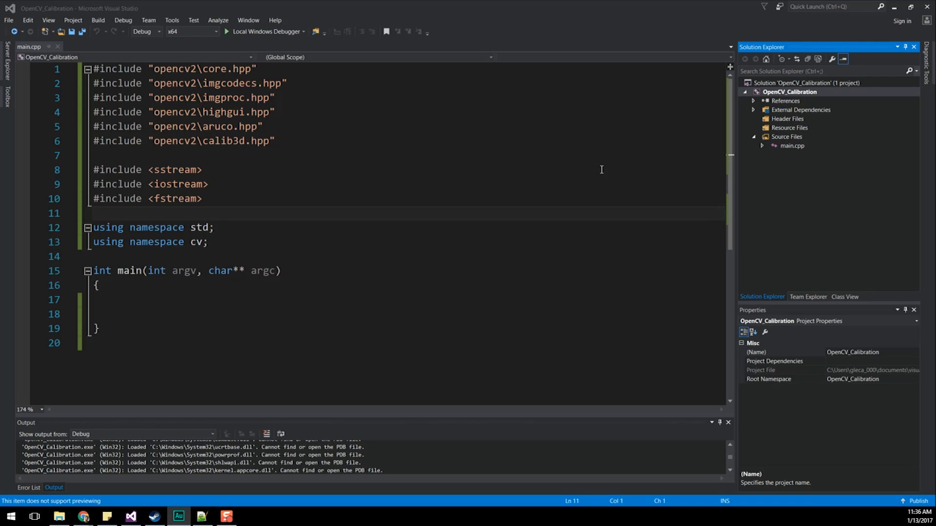
mouse_move(561, 166)
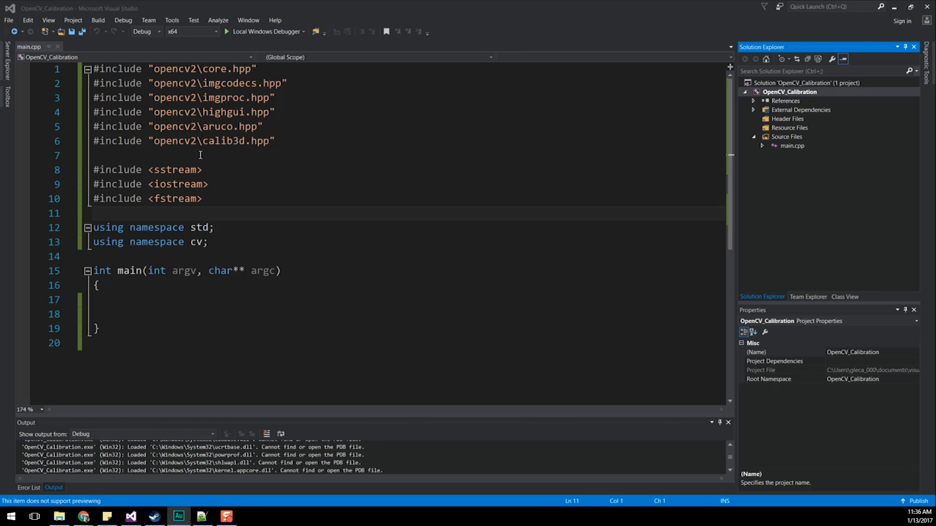
mouse_move(196, 152)
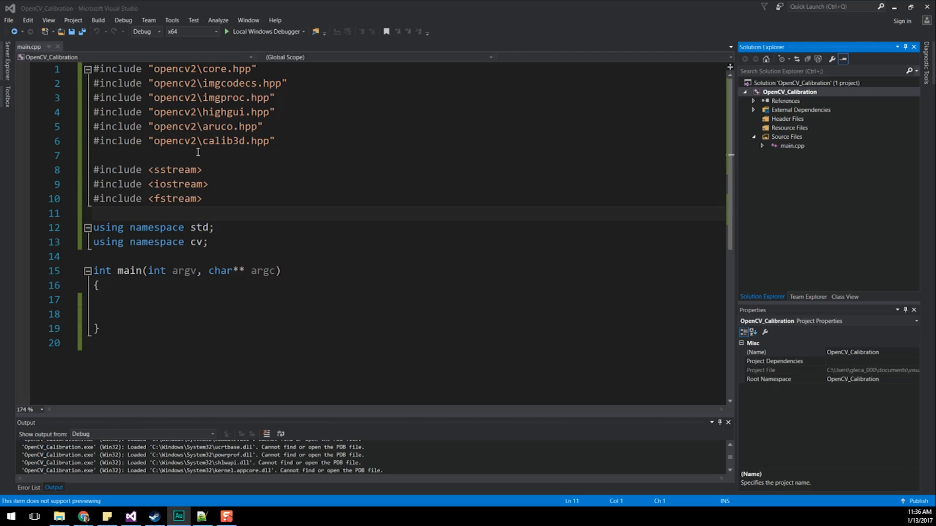
mouse_move(206, 162)
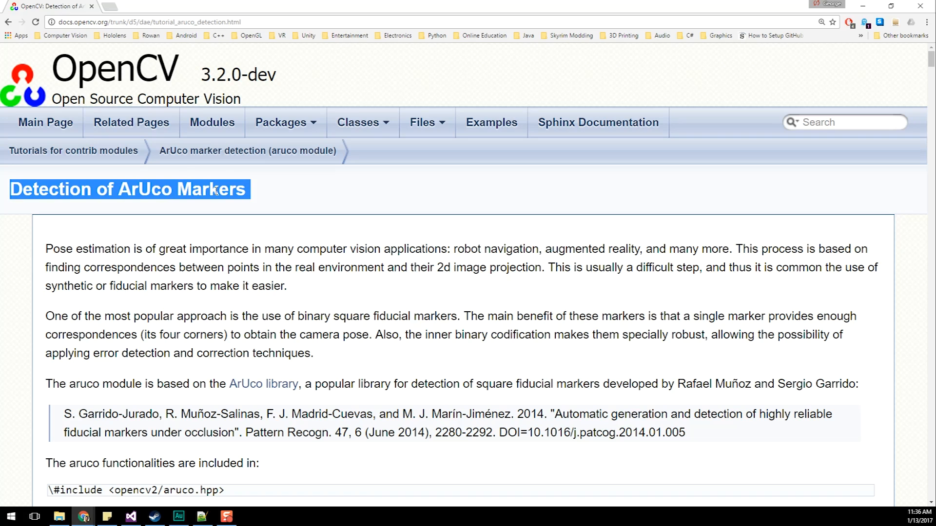
Scroll the ArUco tutorial down to the Markers and Dictionaries section with its example markers.
double_click(146, 189)
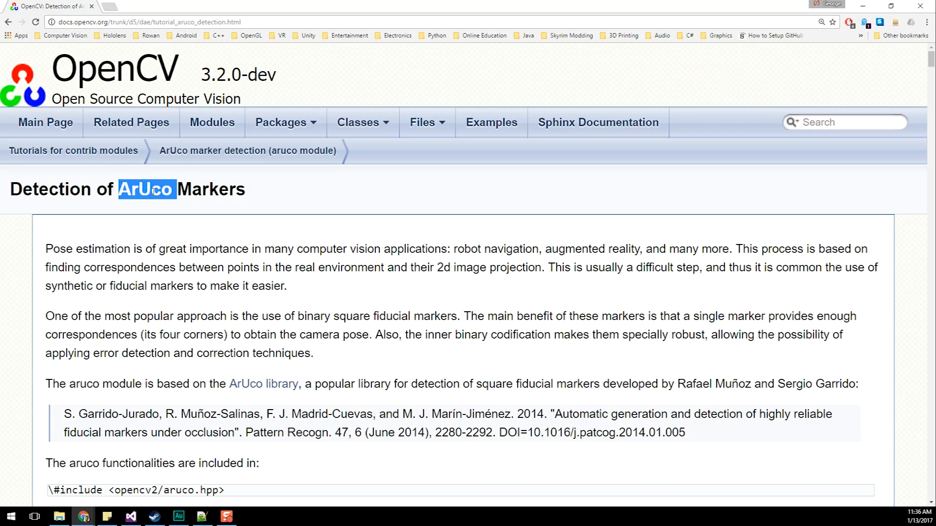
left_click(220, 195)
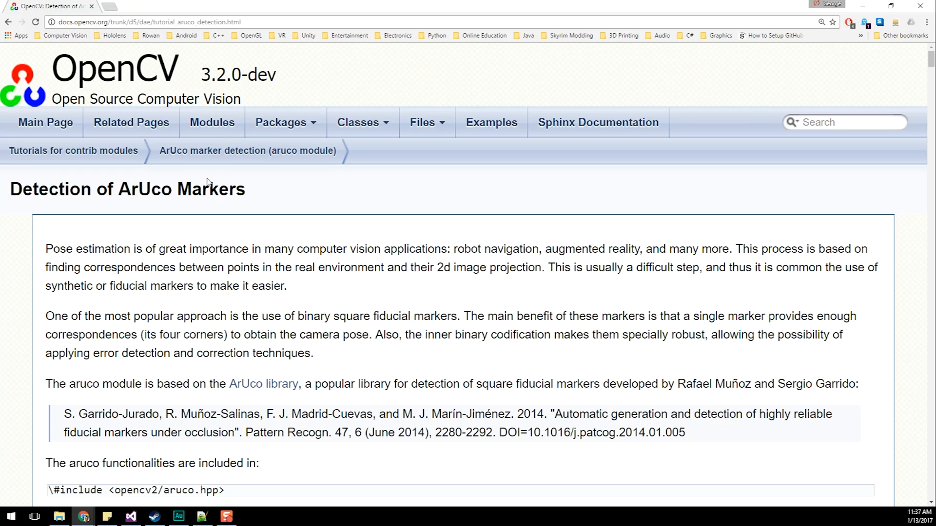
scroll("down", 3)
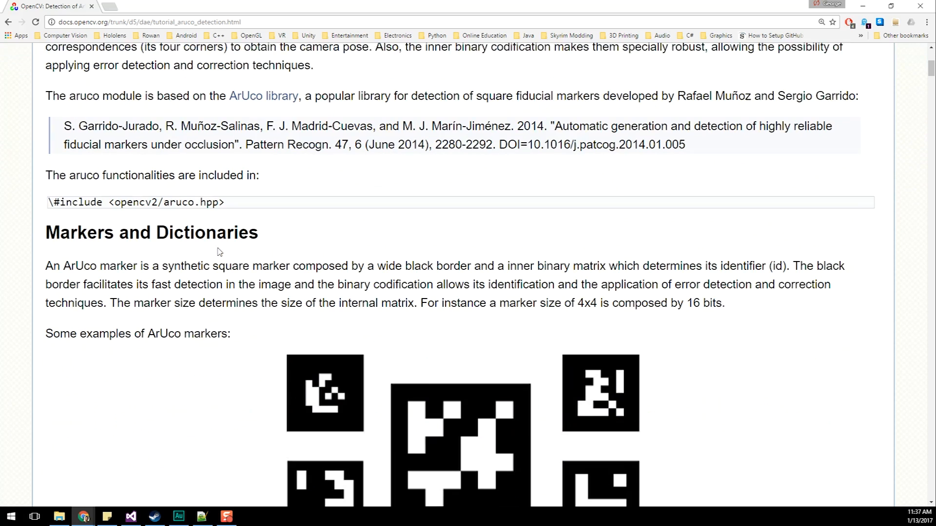
scroll("down", 3)
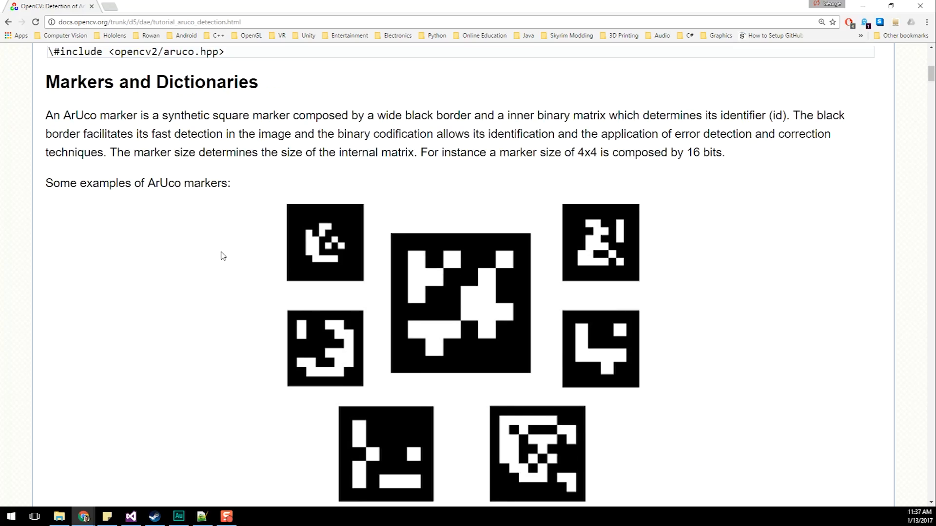
scroll("down", 3)
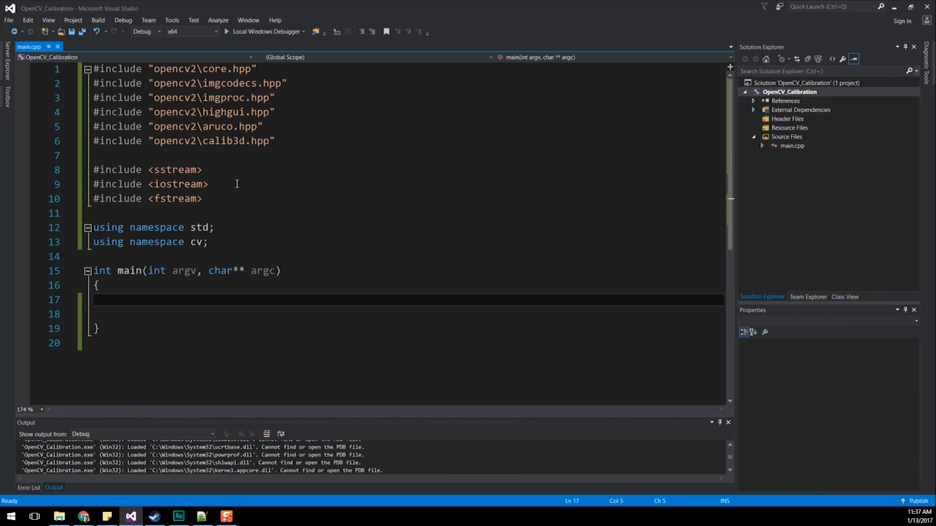
Review main.cpp's empty main and the imgproc and highgui OpenCV includes.
left_click(119, 270)
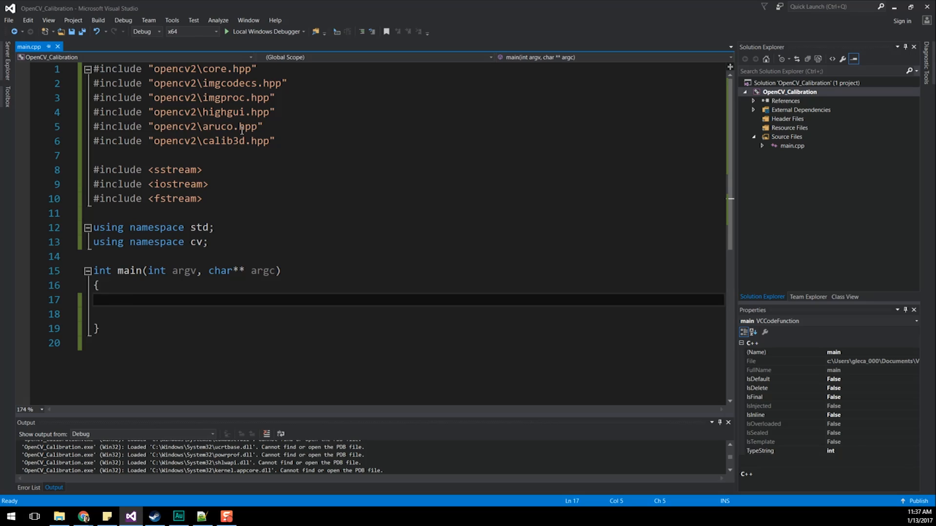
mouse_move(396, 22)
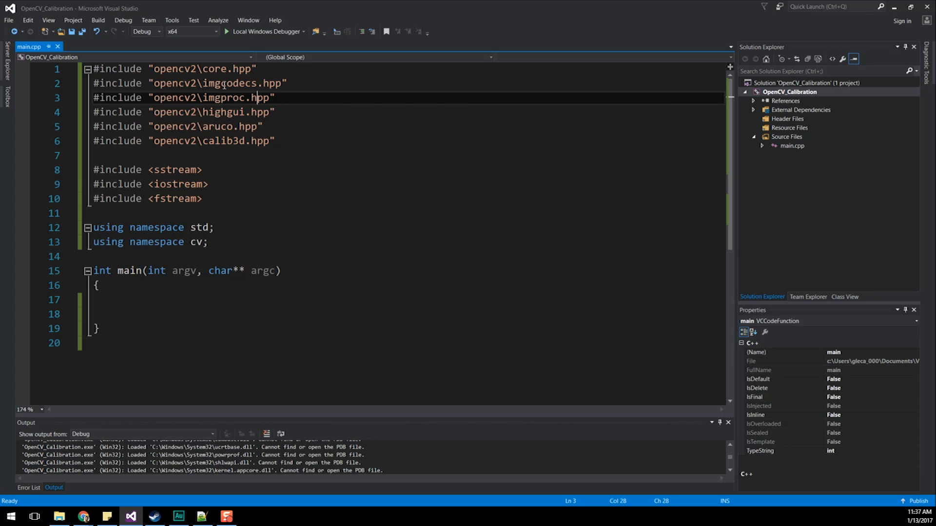
double_click(217, 126)
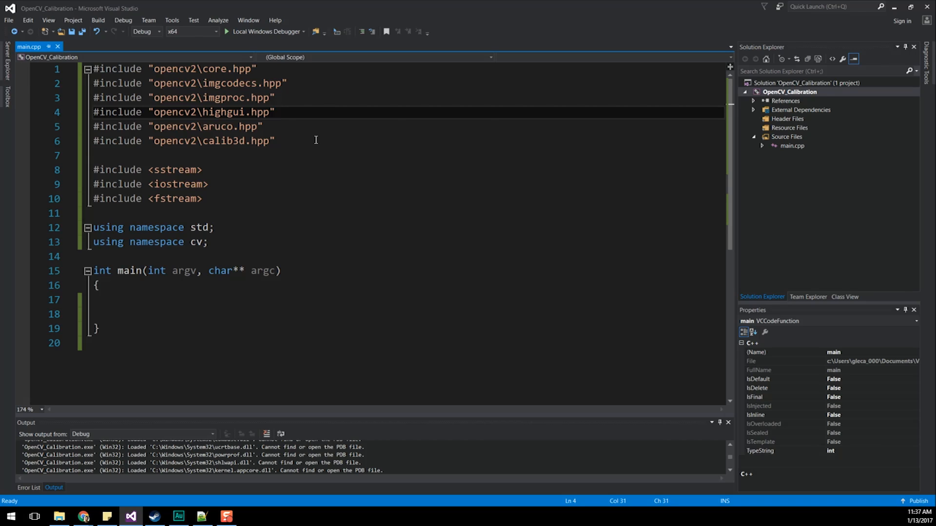
left_click(789, 92)
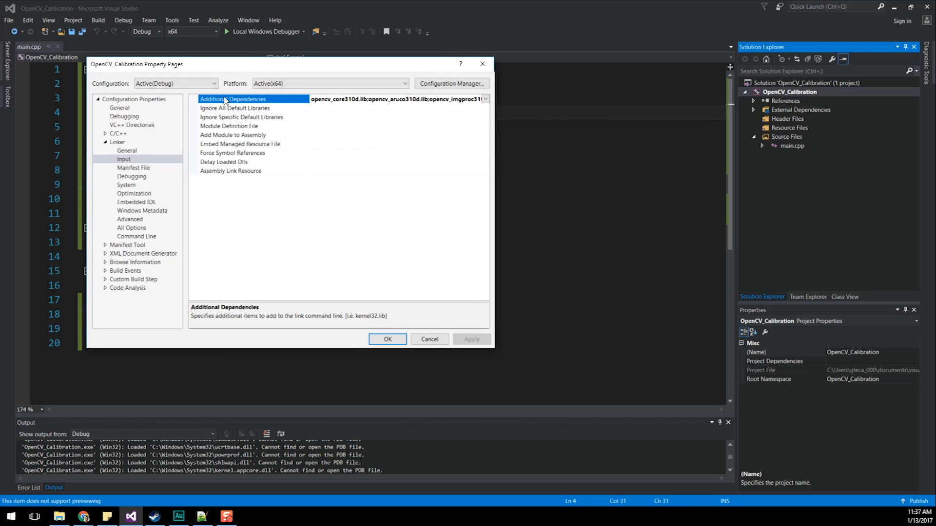
Inspect the Additional Dependencies OpenCV libraries and the Additional Library Directories, then close both lists.
left_click(485, 99)
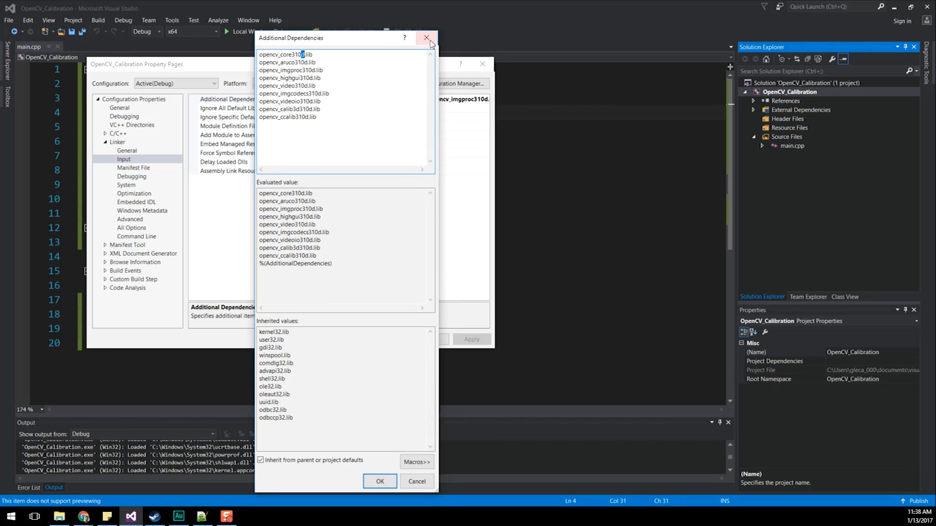
left_click(428, 38)
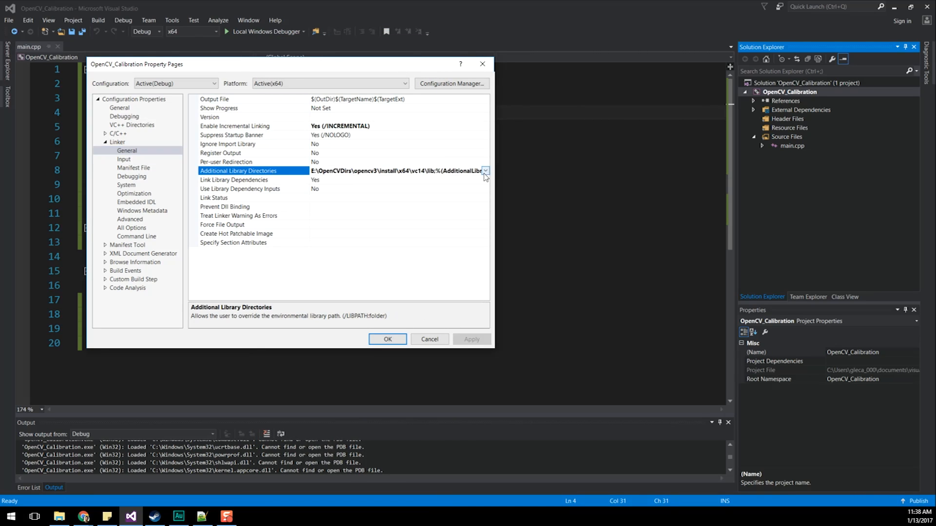
left_click(485, 171)
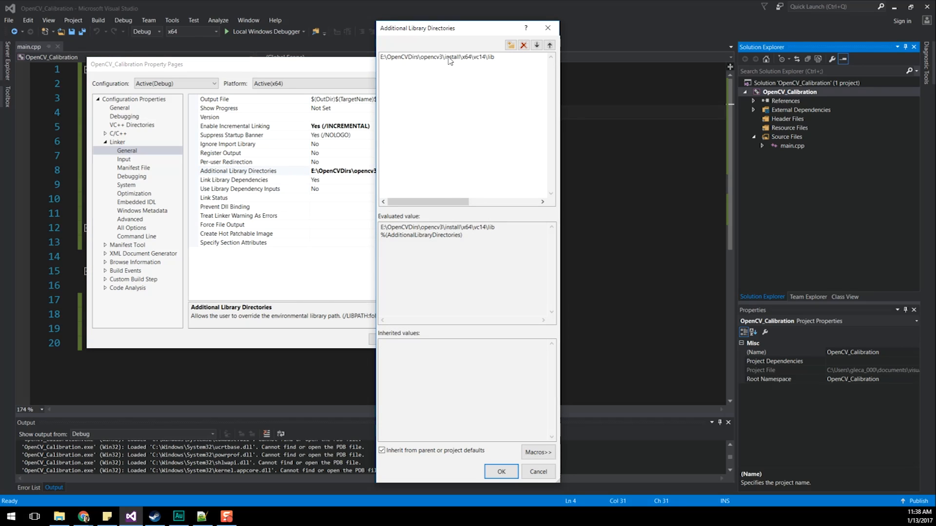
mouse_move(385, 56)
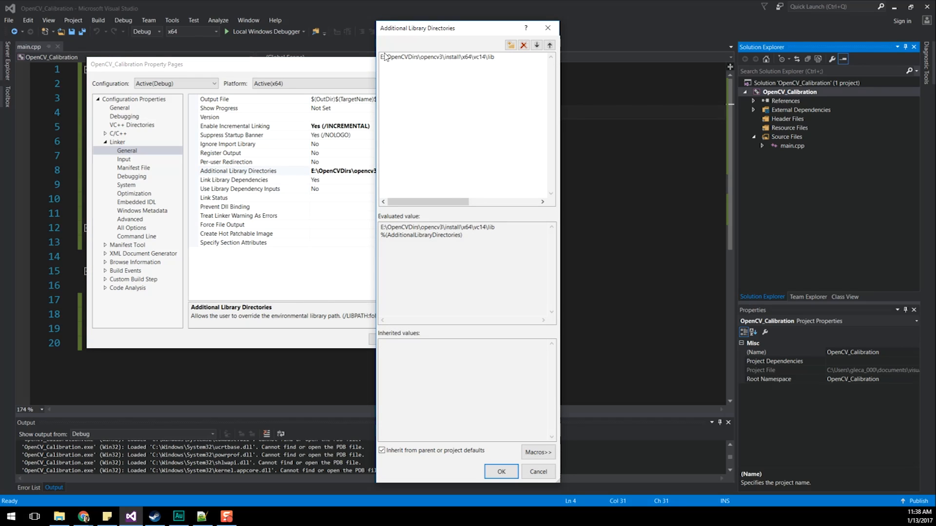
left_click(500, 472)
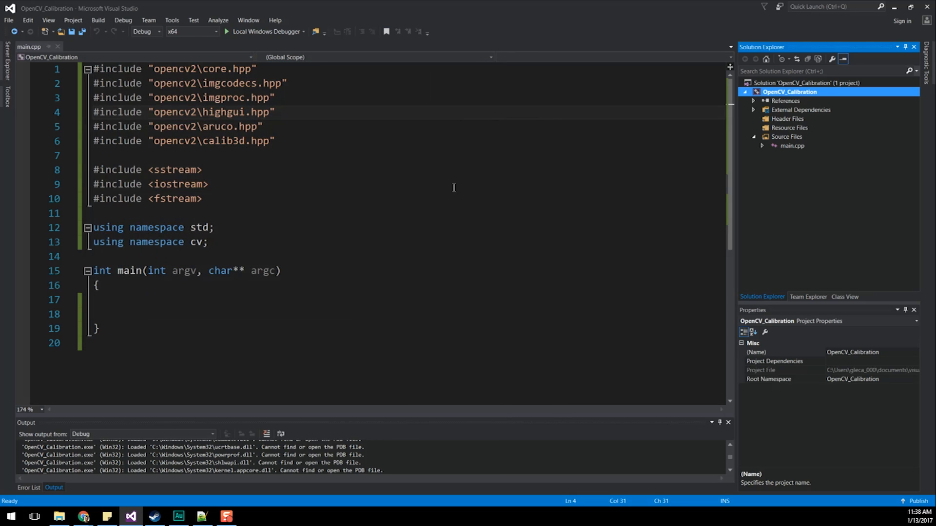
mouse_move(238, 213)
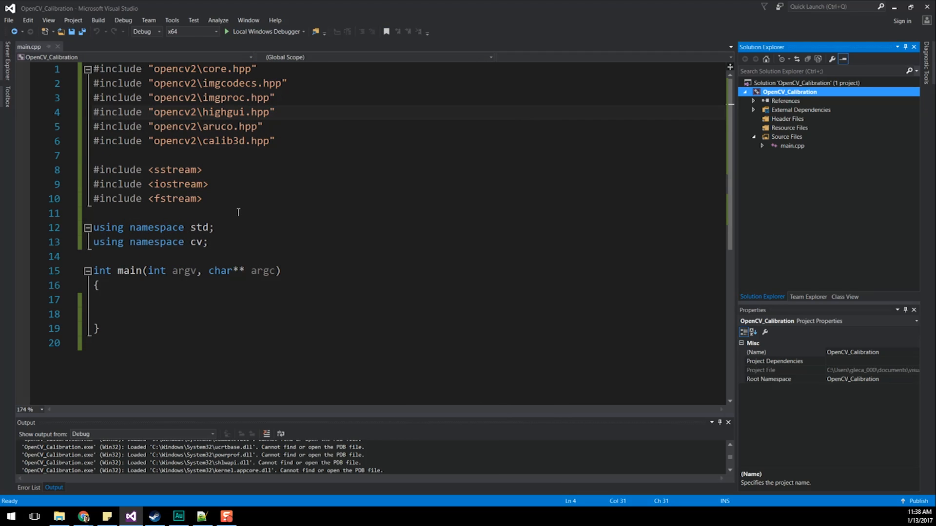
mouse_move(331, 225)
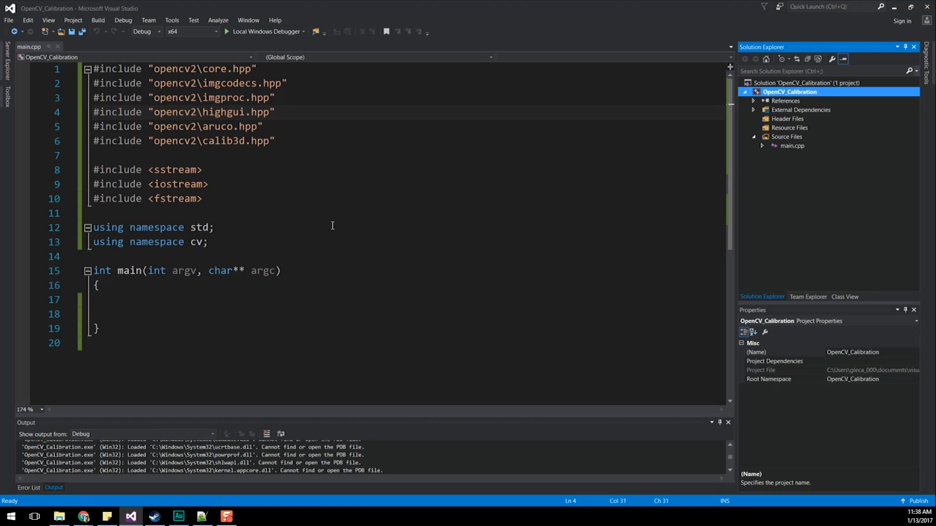
left_click(119, 299)
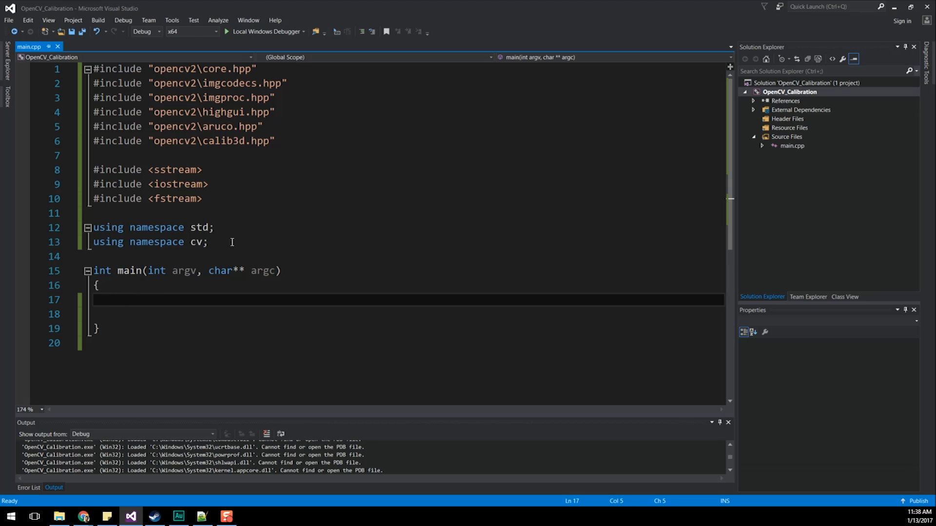
double_click(198, 227)
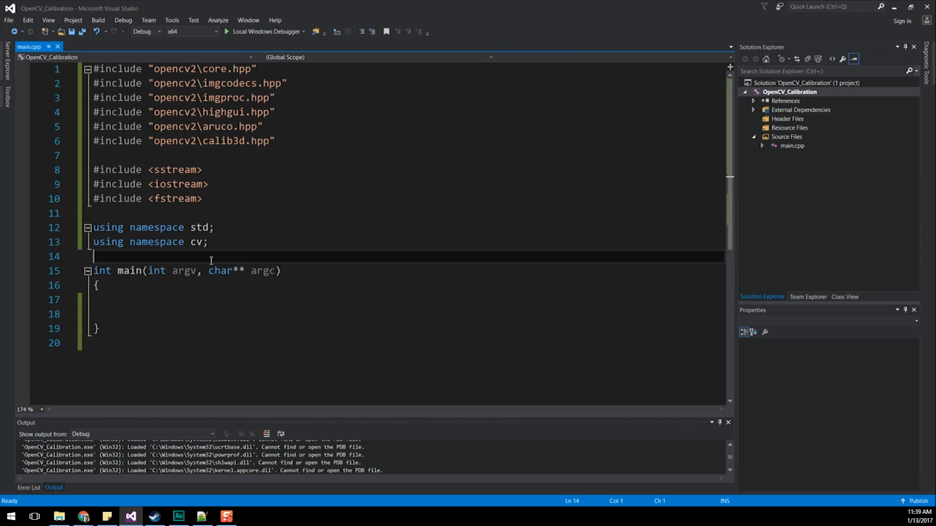
Declare void createArucoMarkers above main with a 'Mat outputMarker;' inside it.
key("enter")
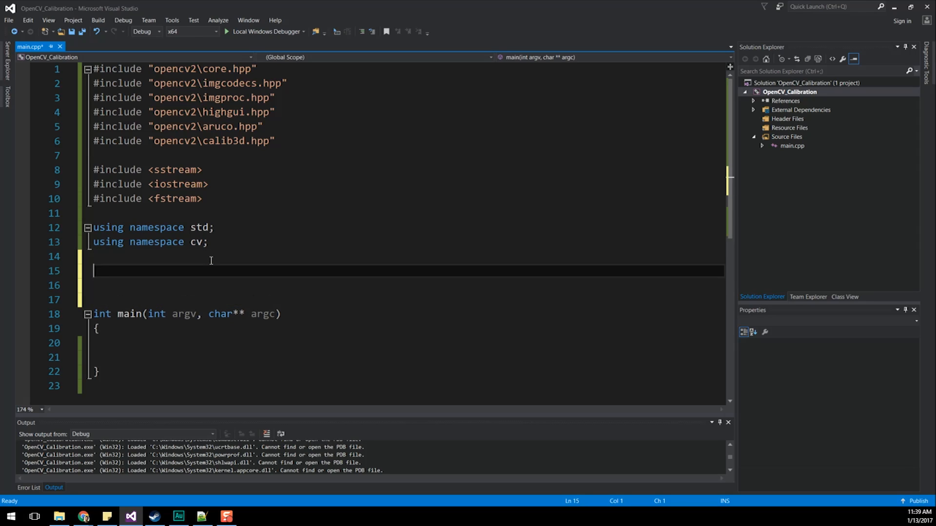
type("void")
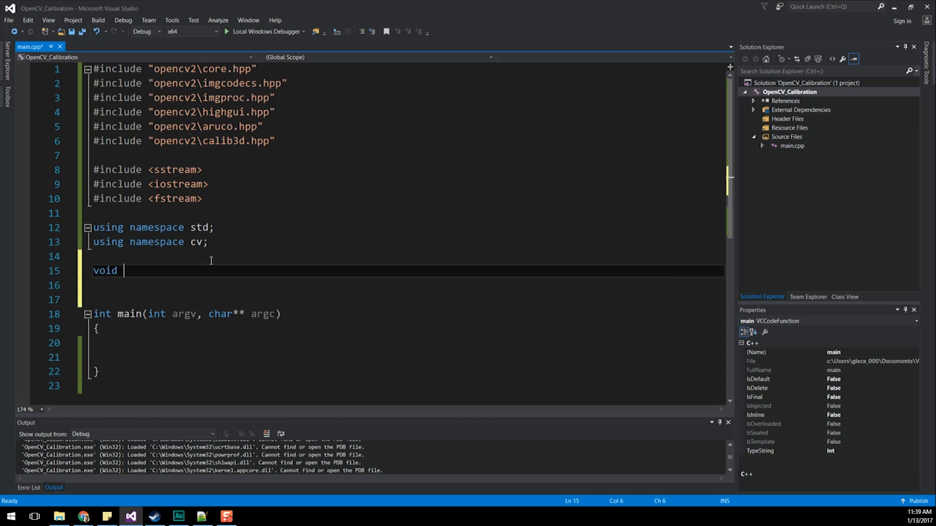
type("createAru")
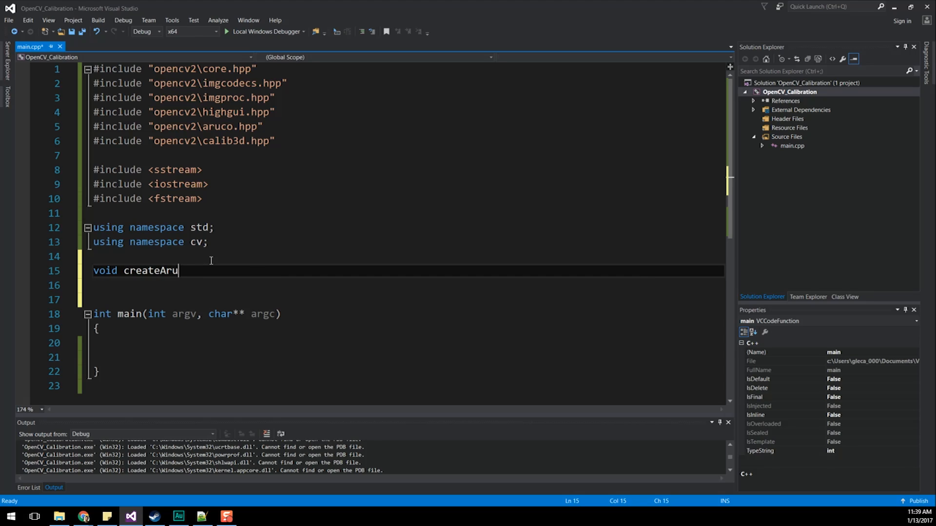
type("coMarkers(")
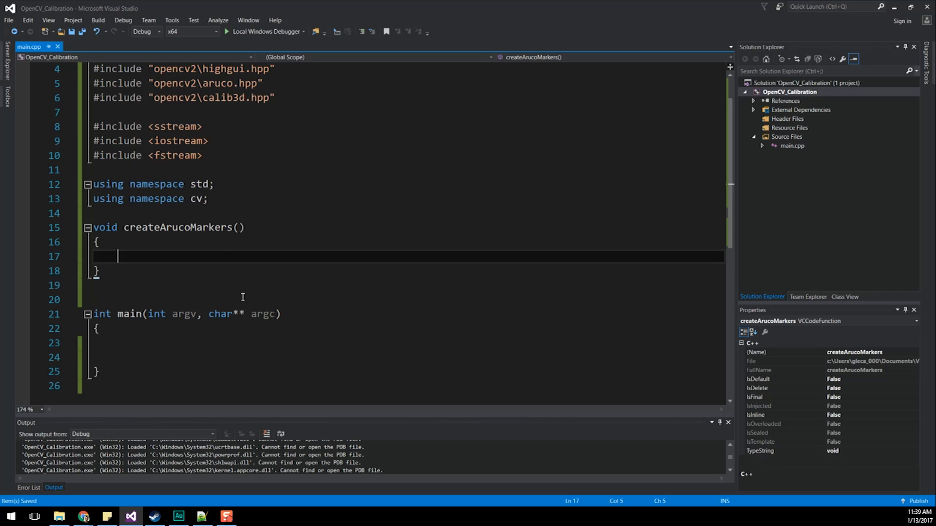
key("enter")
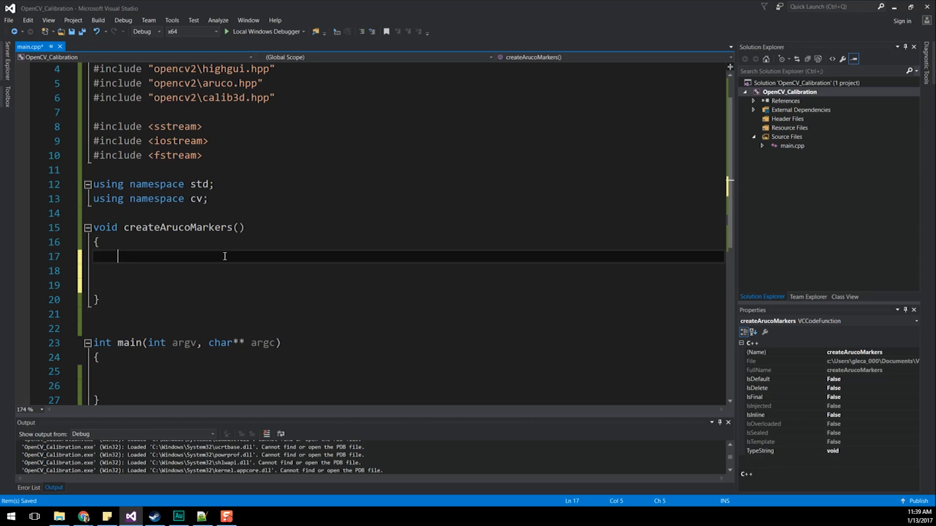
type("Mat")
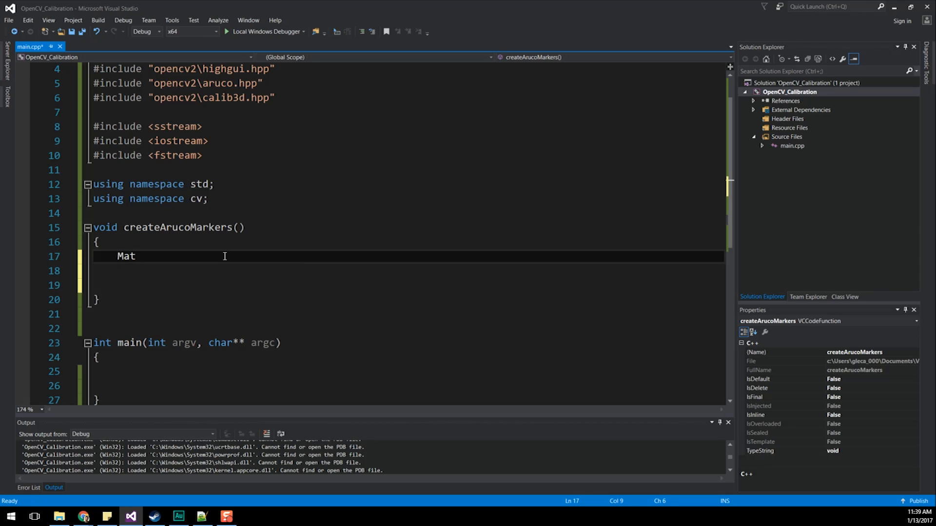
type("outputMarker;")
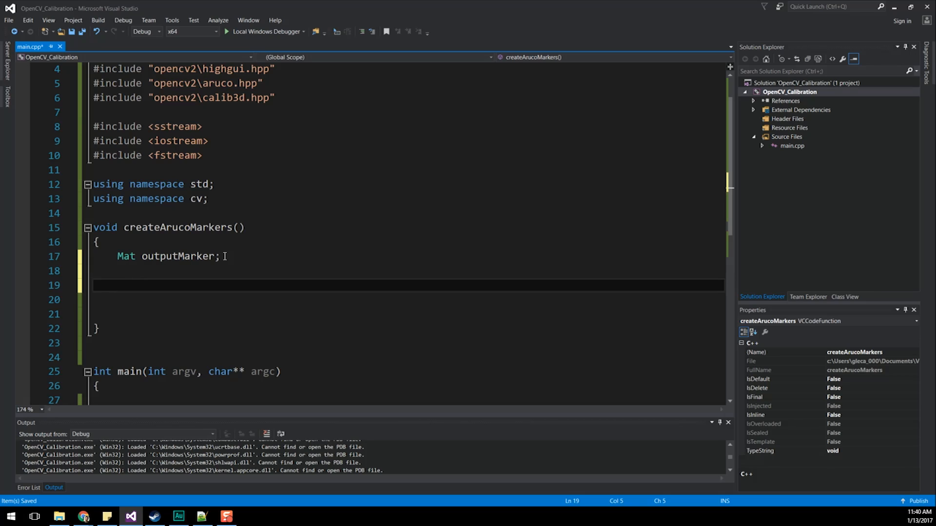
left_click(119, 285)
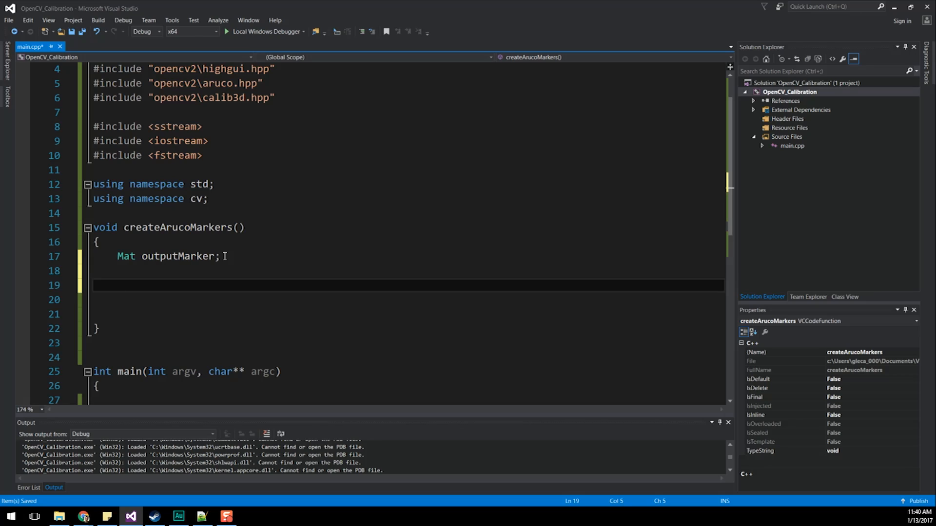
Add 'Ptr<aruco::Dictionary> markerDictionary = aruco::getPredefinedDictionary();' via IntelliSense completion.
type("Ptr<")
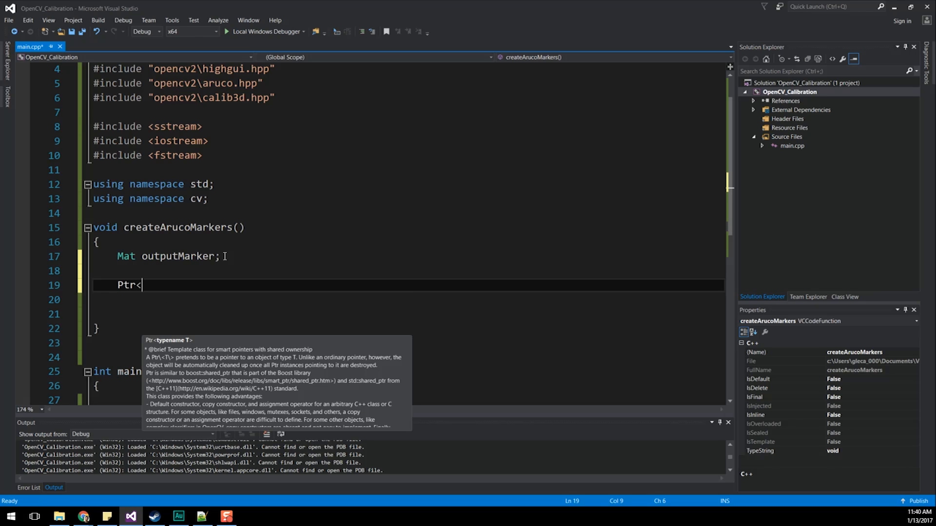
type("aruco::Dictionary>")
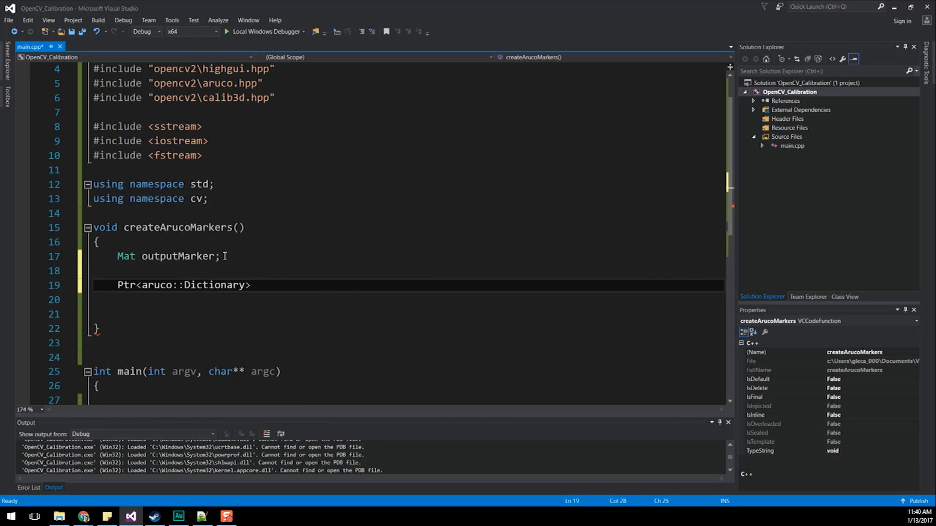
type("maker")
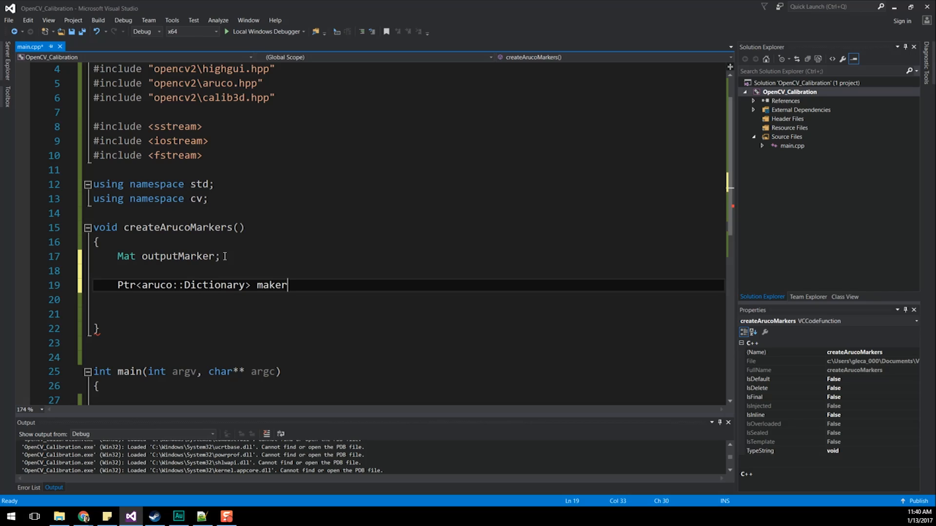
type("D")
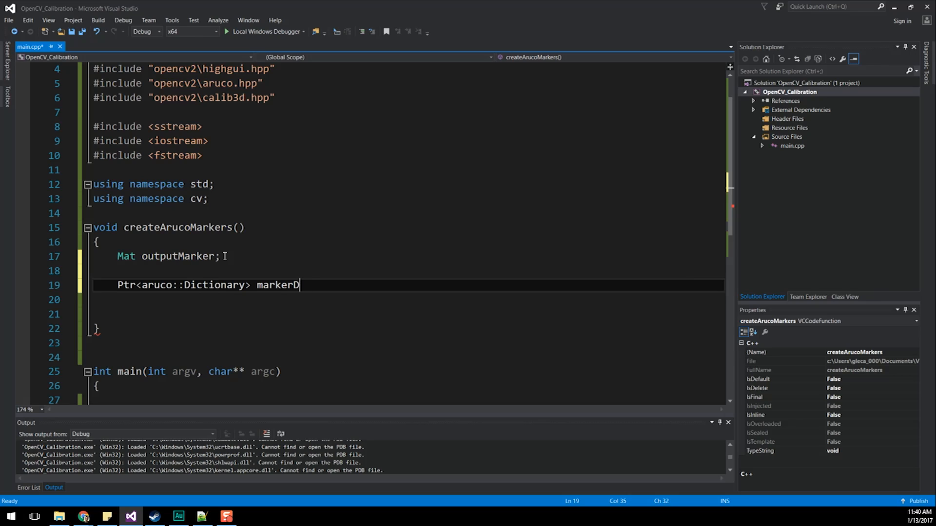
type("ictionary")
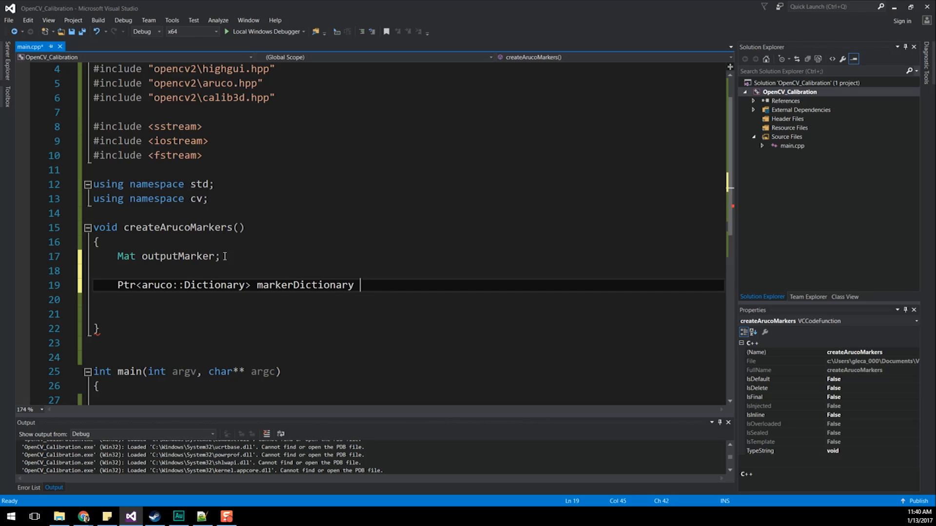
type("=")
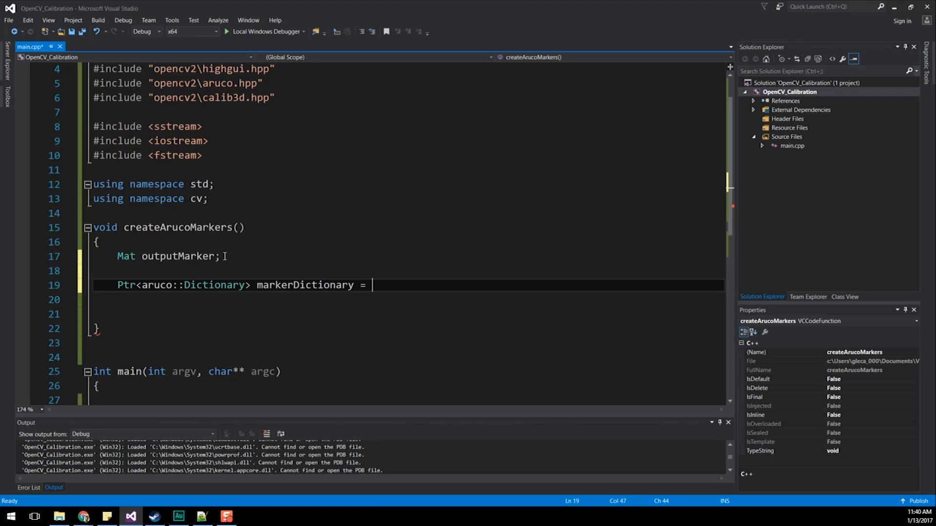
type("aruco::")
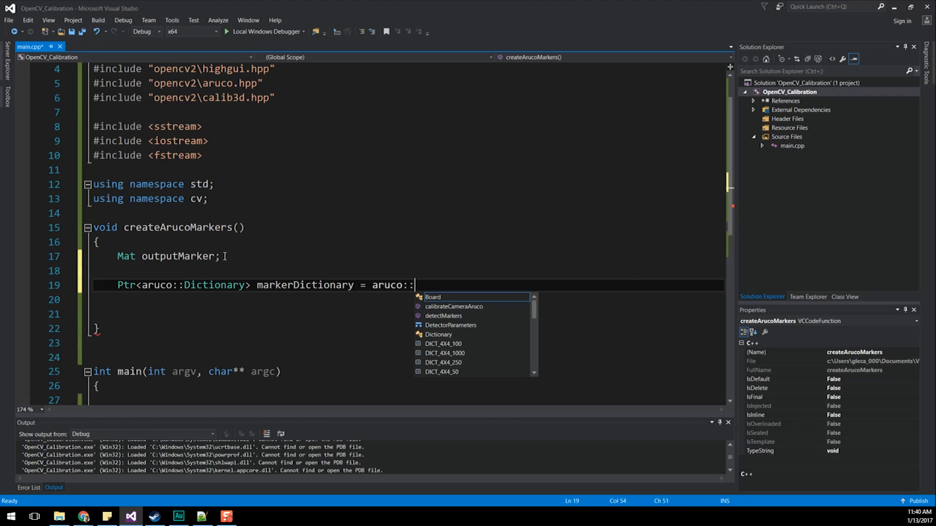
type("get")
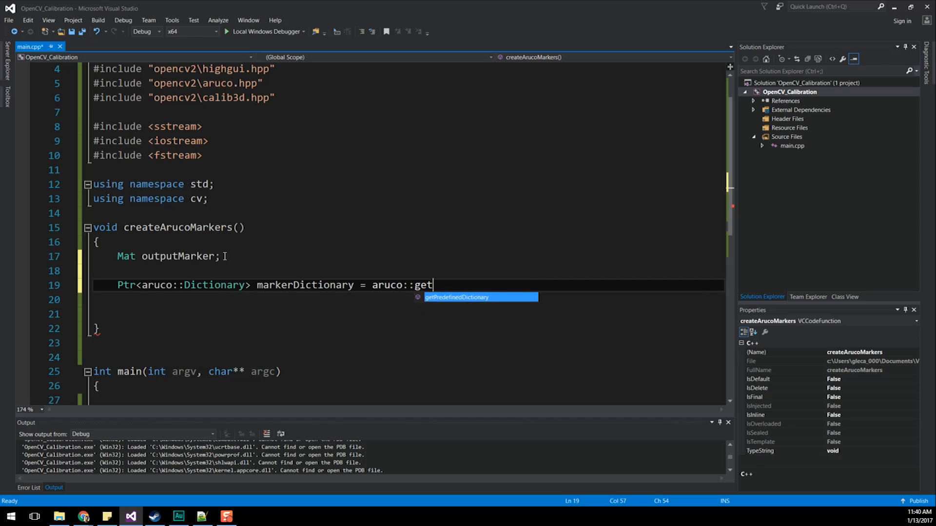
key("Tab")
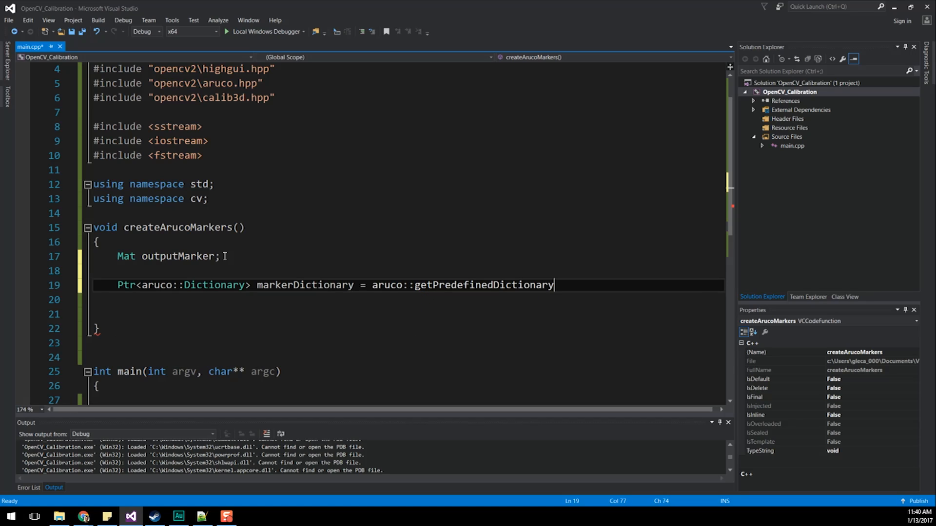
type("()")
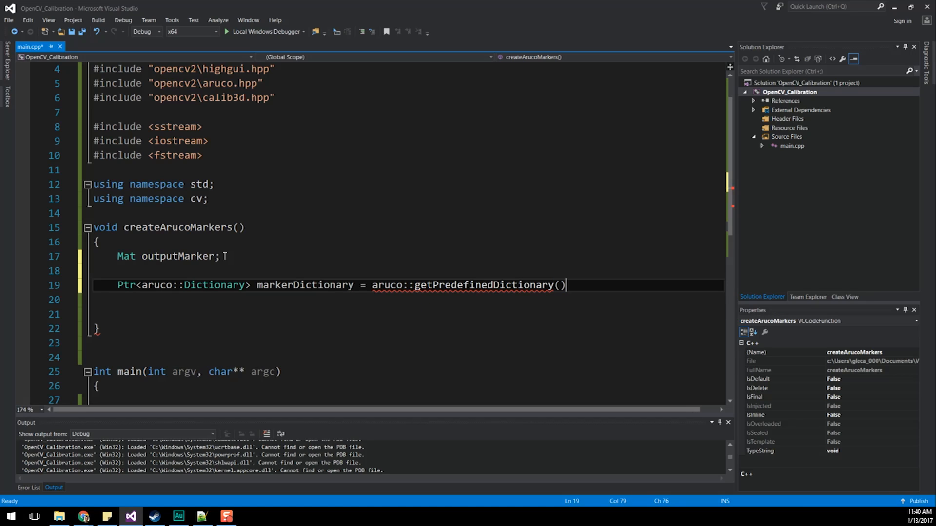
type(";")
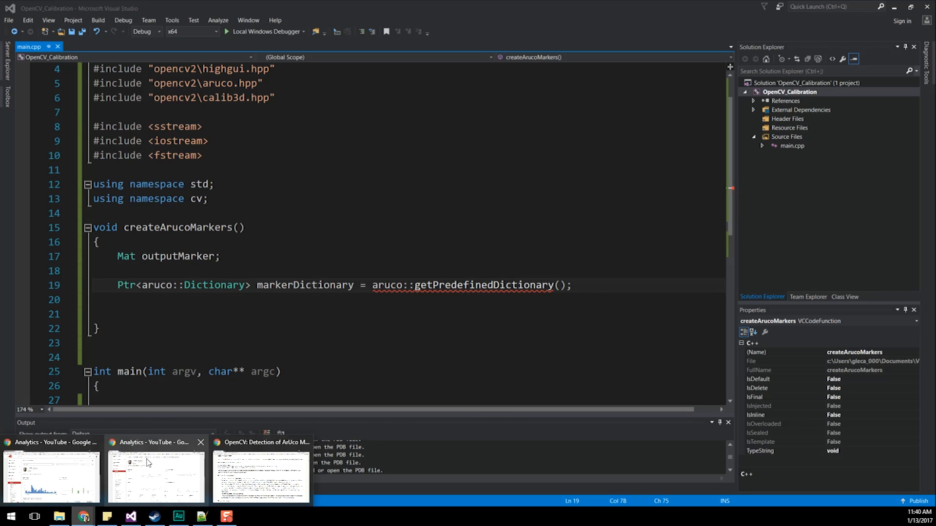
Review the tutorial's marker creation and dictionaries examples in Chrome, then return to the editor.
left_click(261, 472)
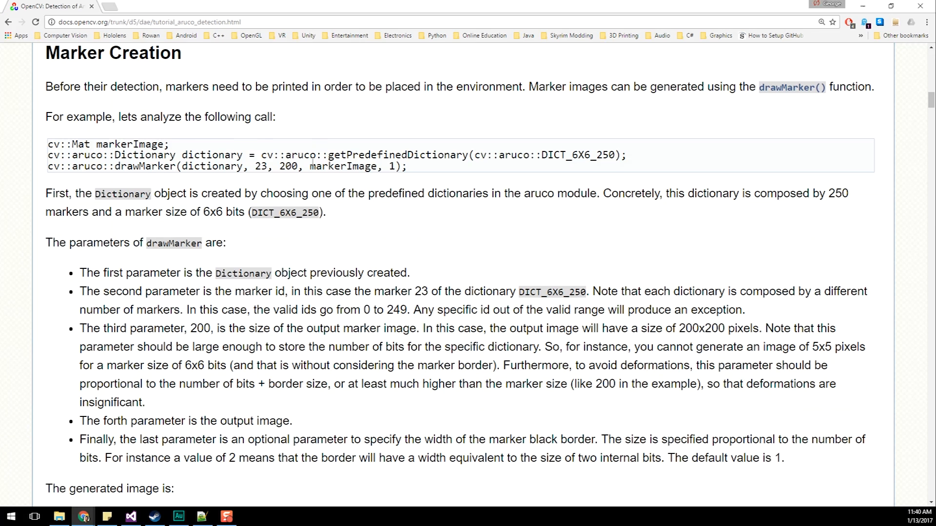
scroll("down", 3)
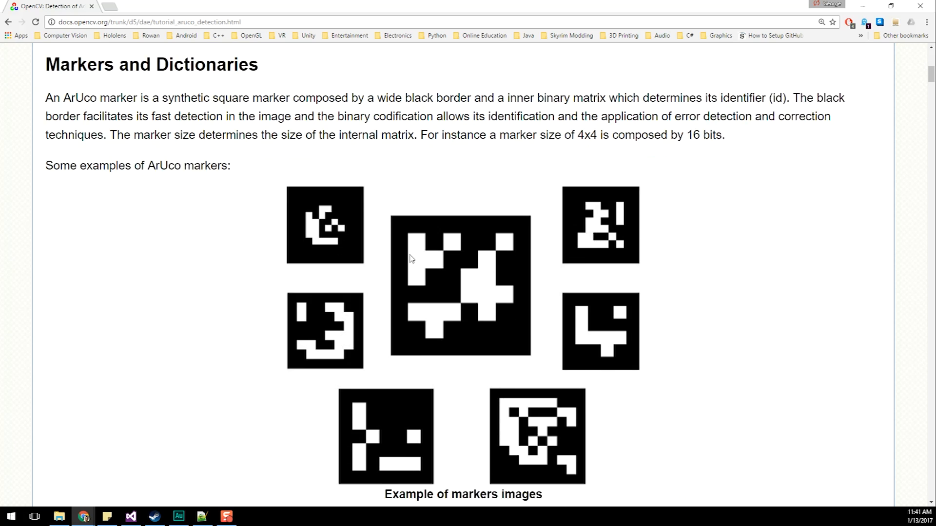
scroll("down", 3)
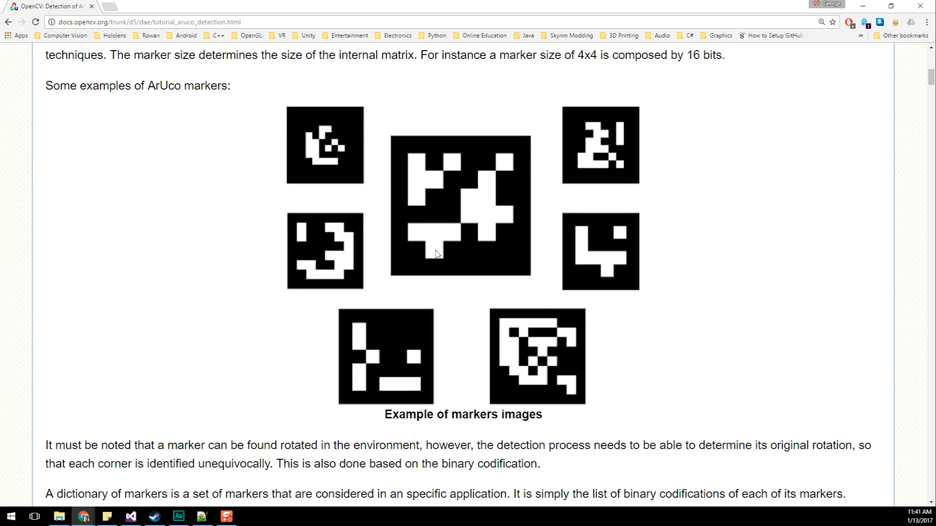
mouse_move(584, 76)
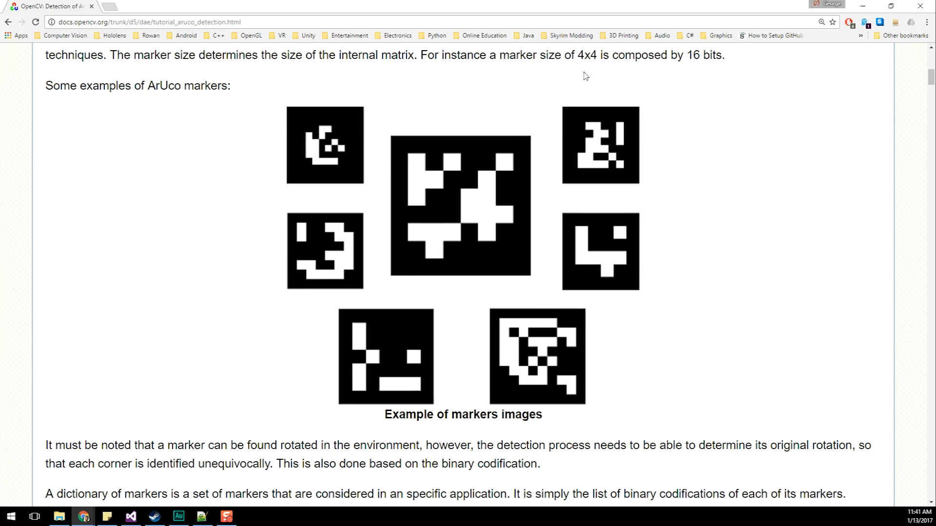
mouse_move(588, 99)
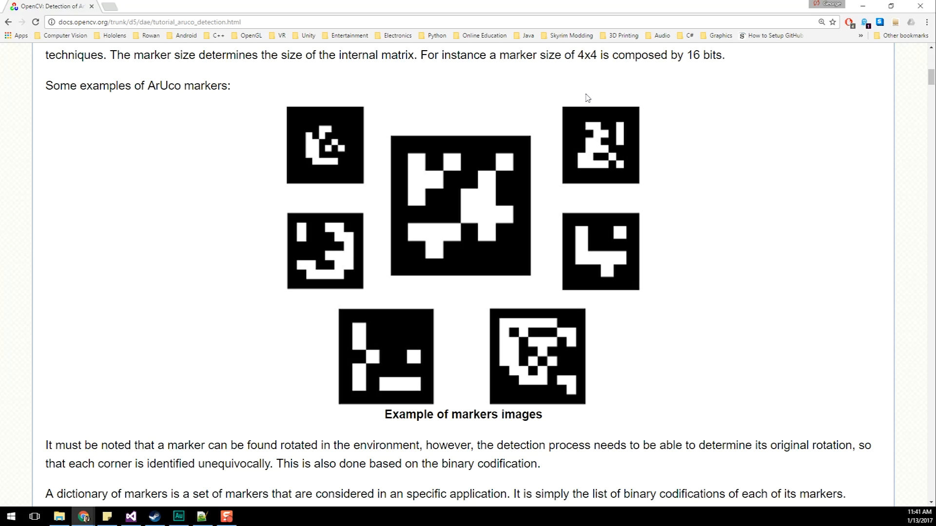
left_click(130, 517)
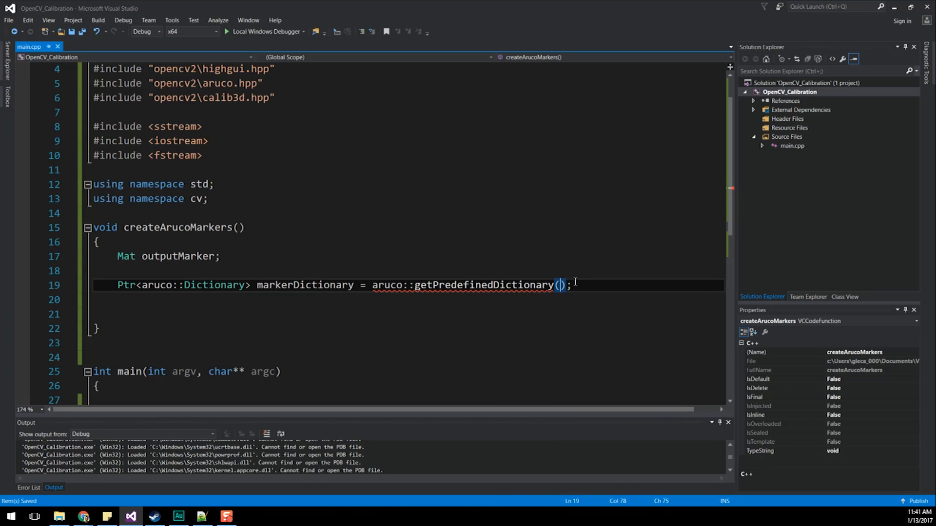
mouse_move(535, 253)
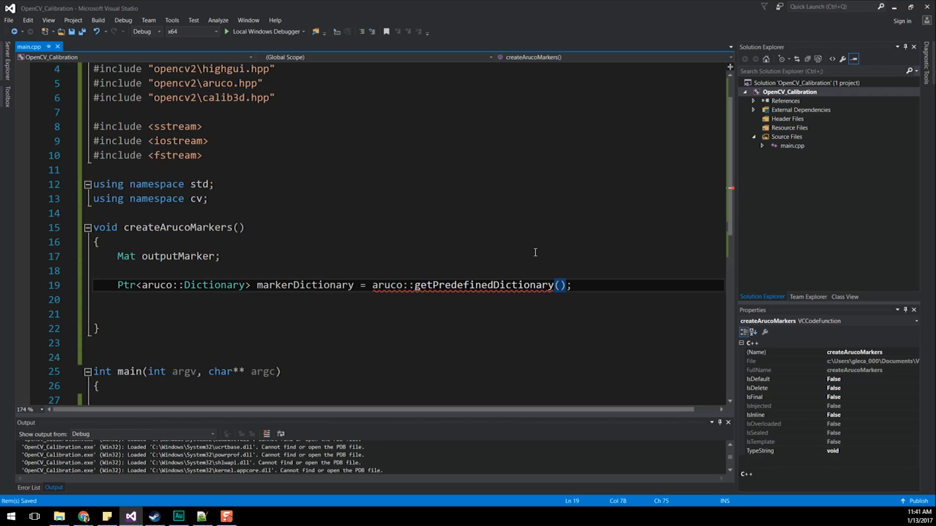
Pass aruco::PREDEFINED_DICTIONARY_NAME::DICT_4X4_50 as the getPredefinedDictionary argument.
type("aru")
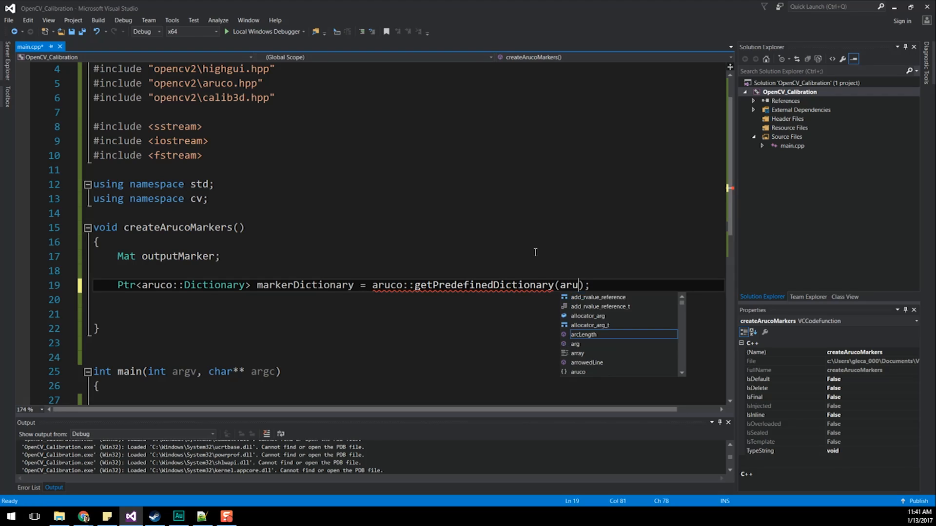
type("co::")
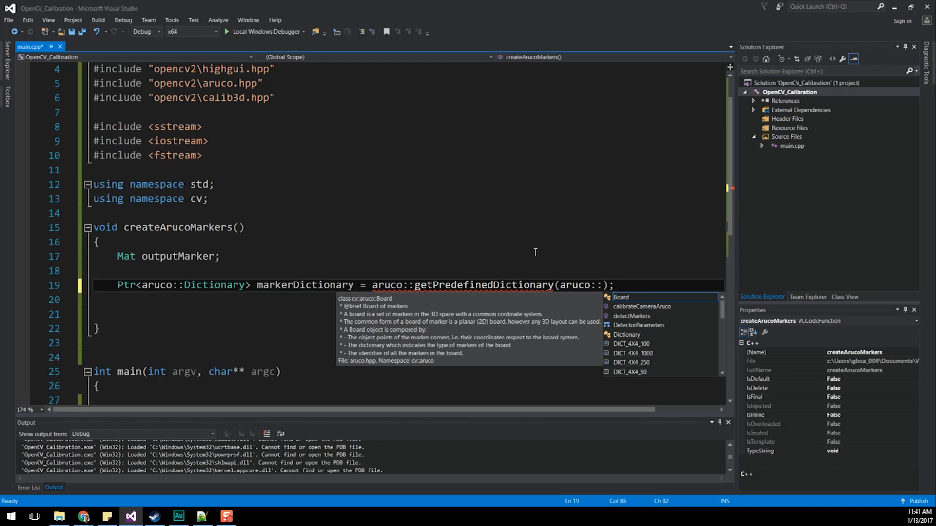
type("PREDEFINED_DICTIONARY_NAME")
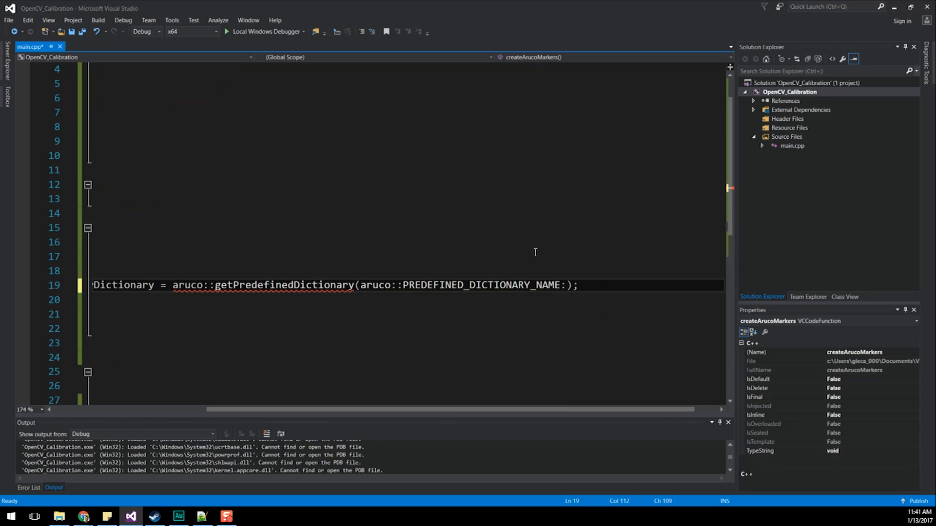
type("::")
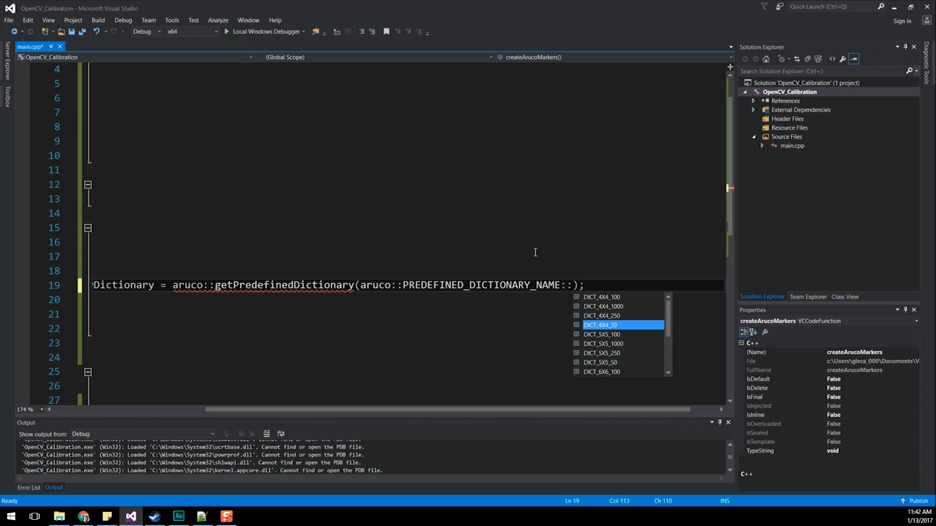
scroll("down", 3)
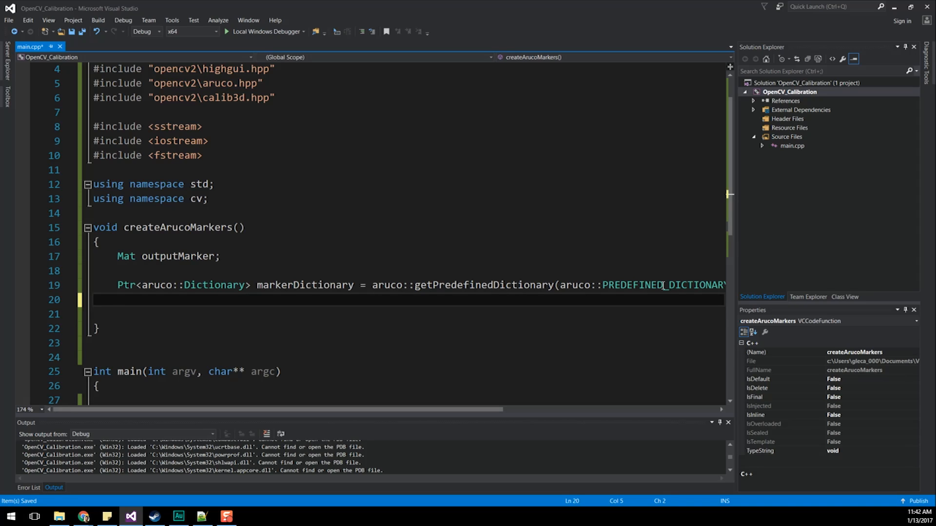
Write a for loop with int i = 0; i < 50; i++ and an empty braced body.
key("enter")
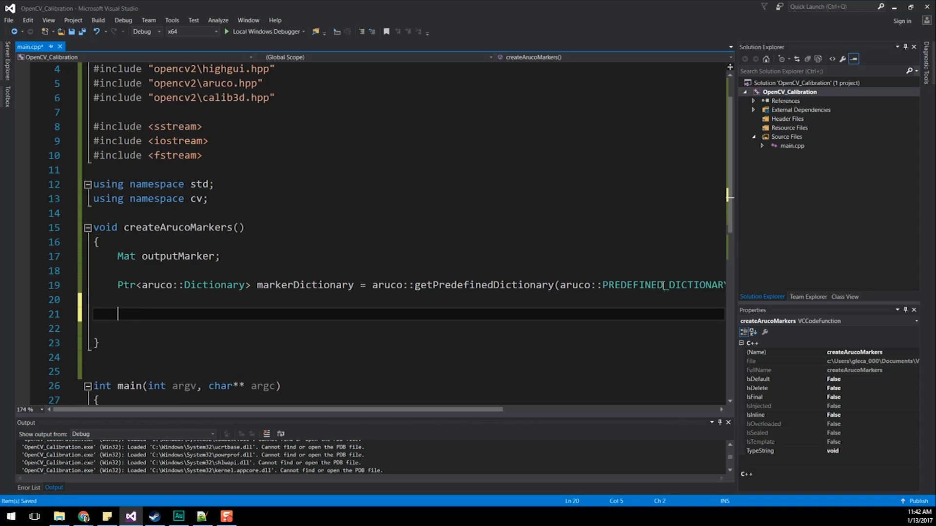
type("for()")
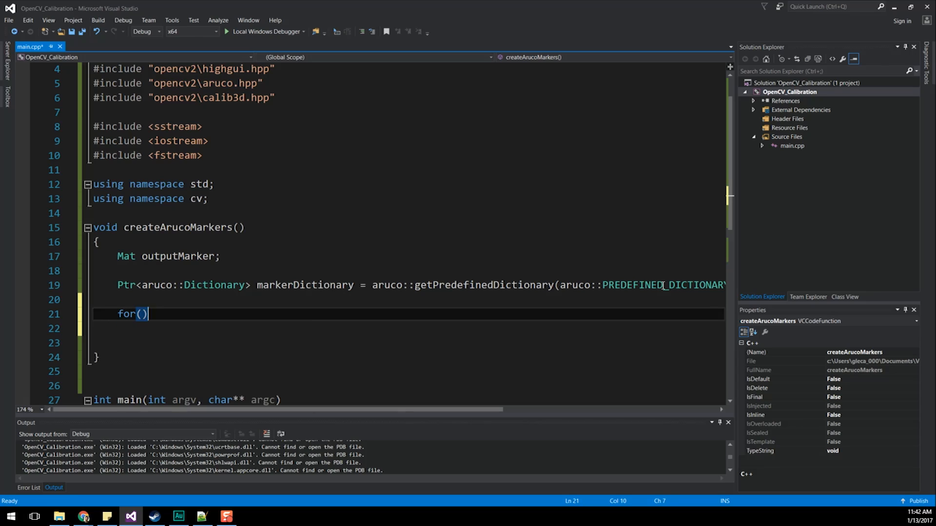
key("Left")
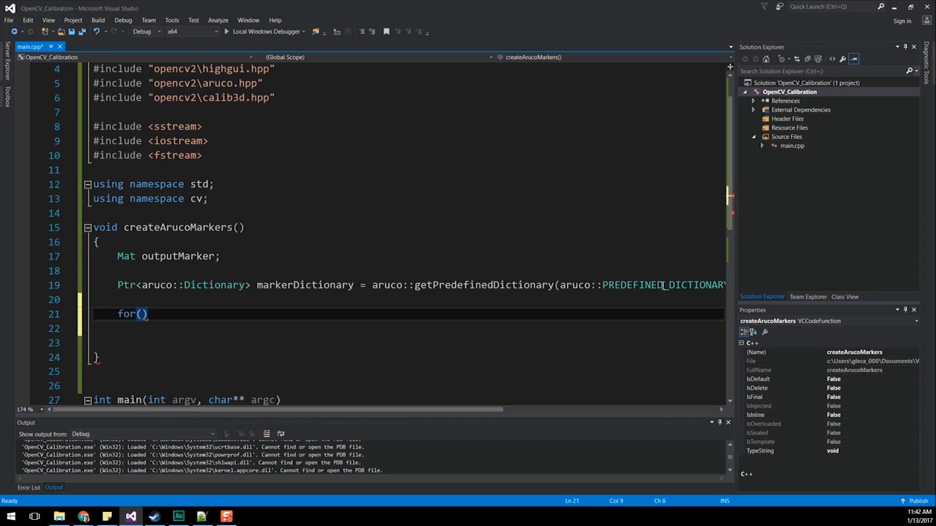
type("int")
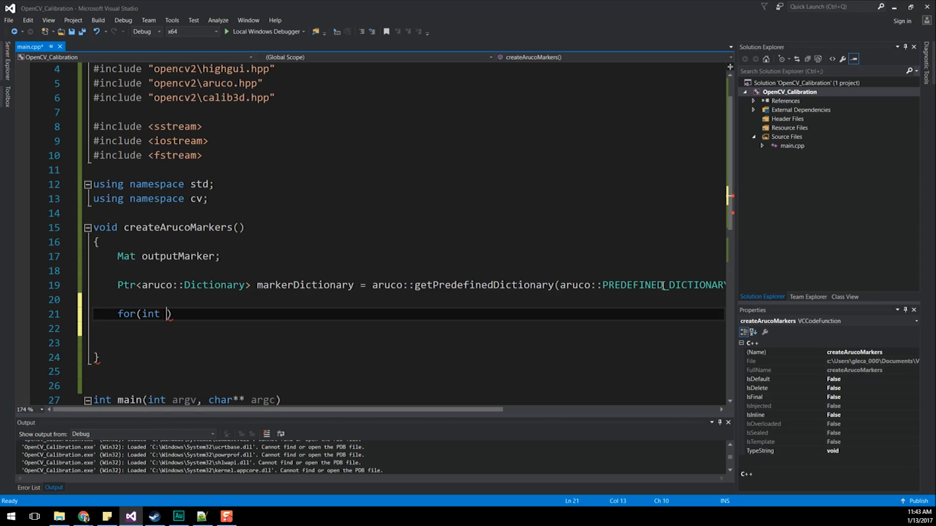
type("i = 0; i < 50 i++")
left_click(398, 328)
type("{")
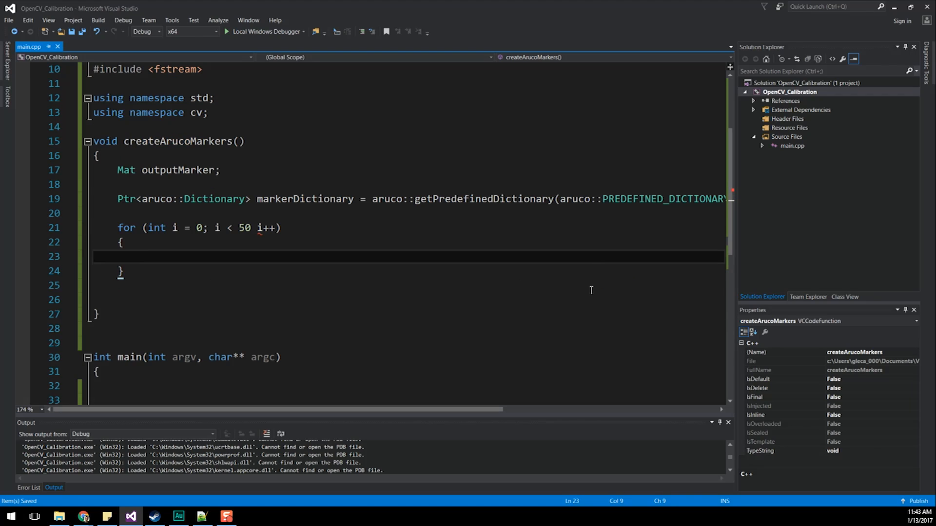
left_click(106, 298)
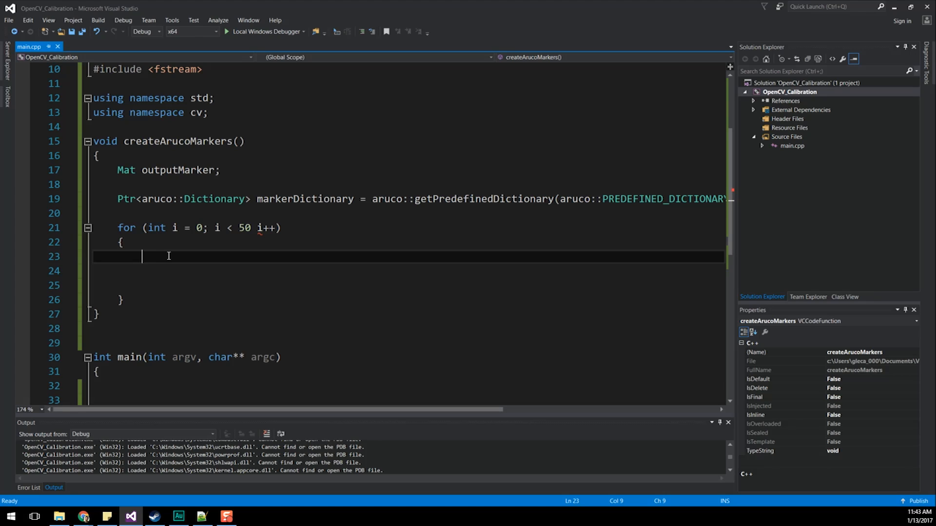
Make the loop call aruco::drawMarker(markerDictionary, i, 500, outputMarker, 1);.
type("aruco::")
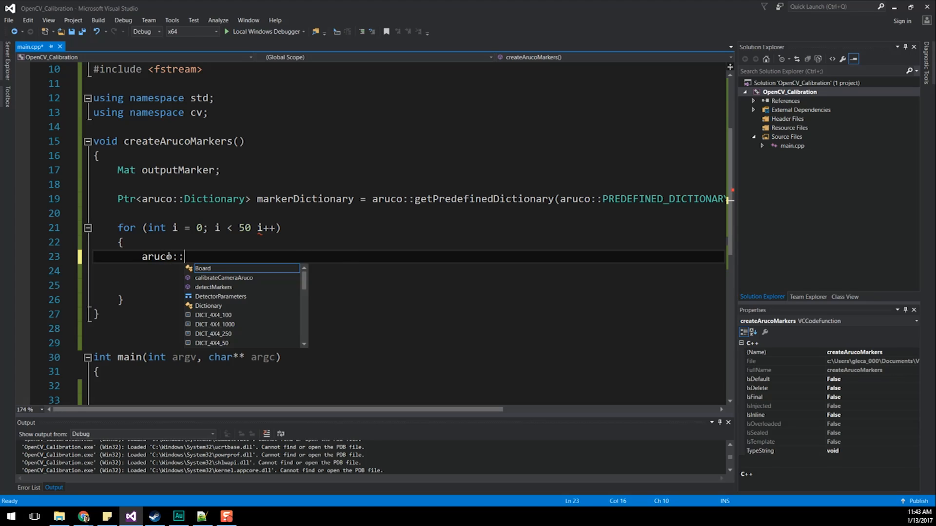
type("draw")
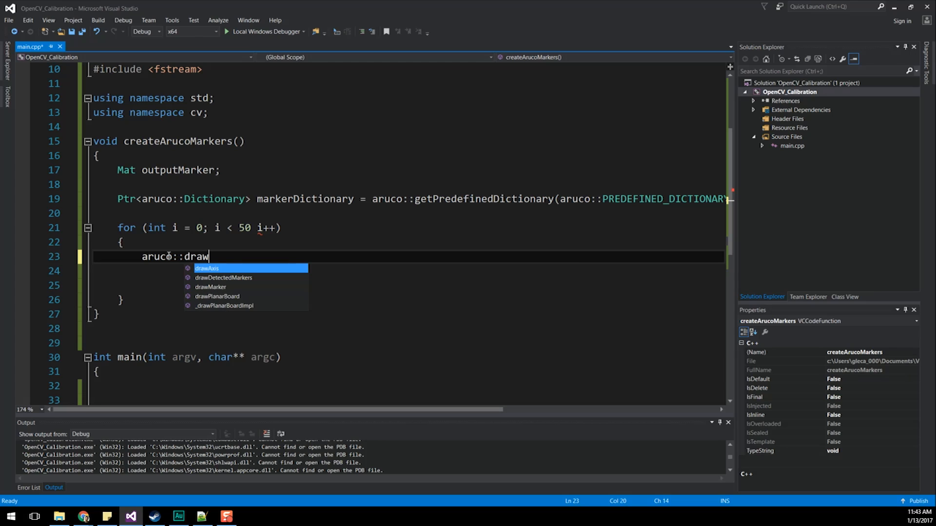
type("Marker(")
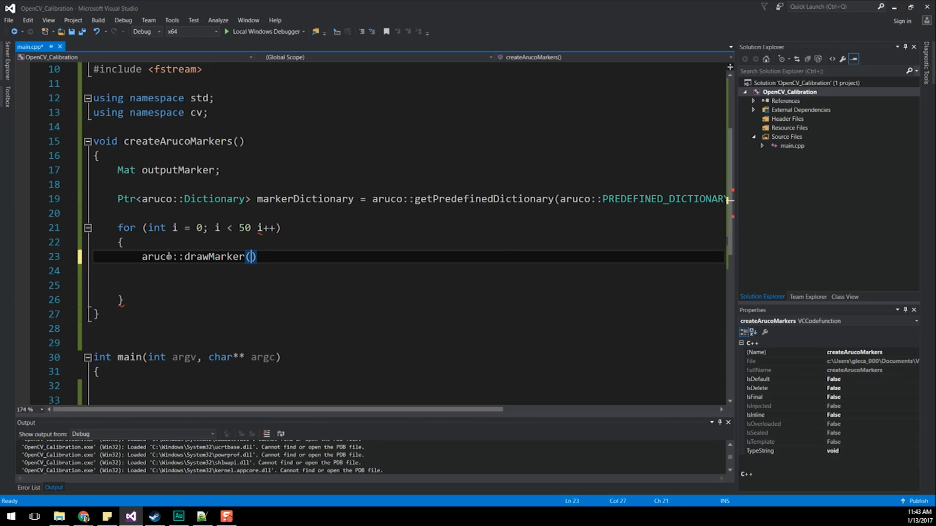
type("markerDi")
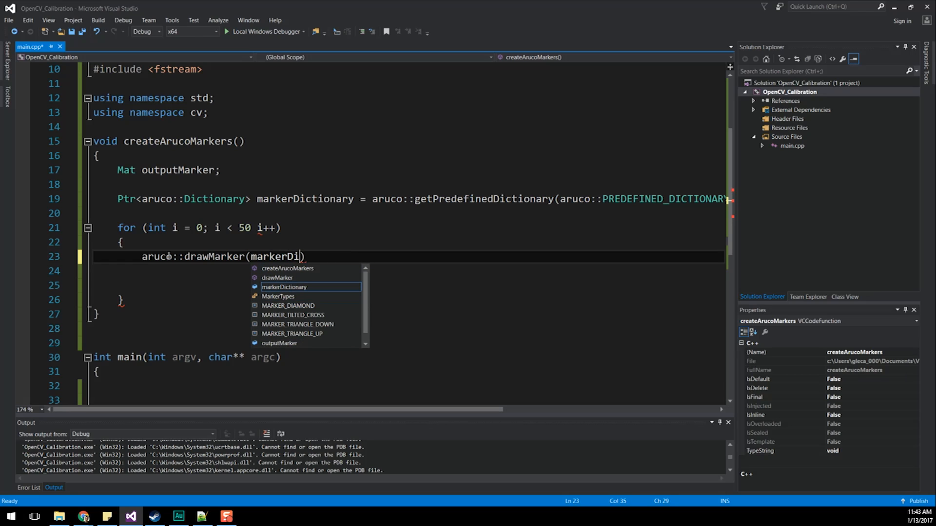
key("Tab")
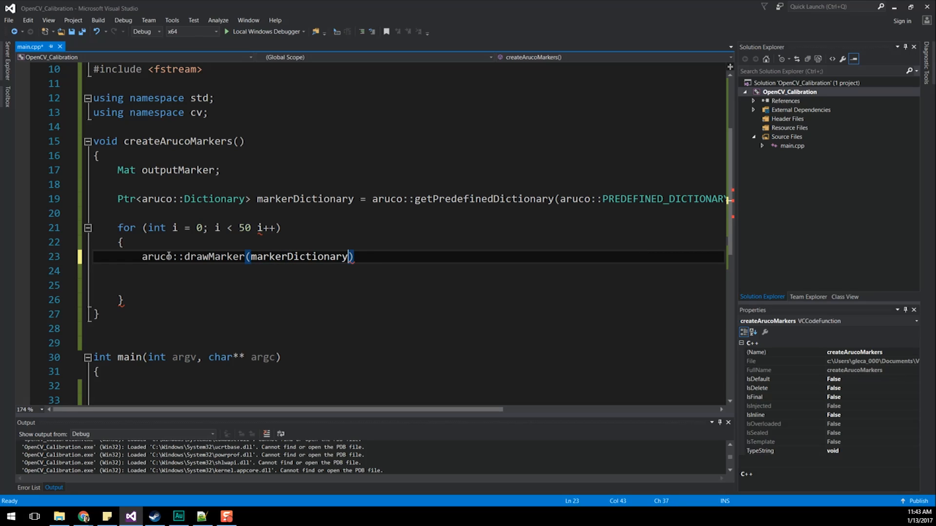
type(", i,")
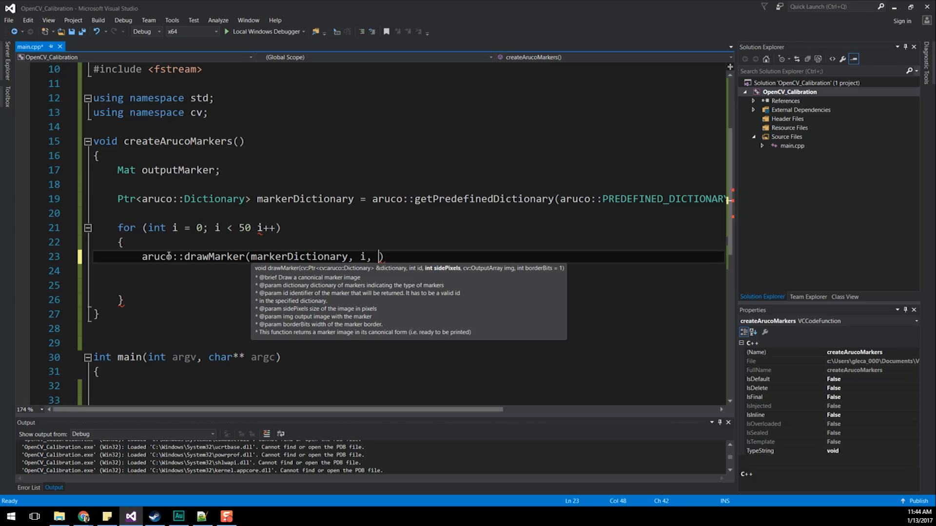
type("50")
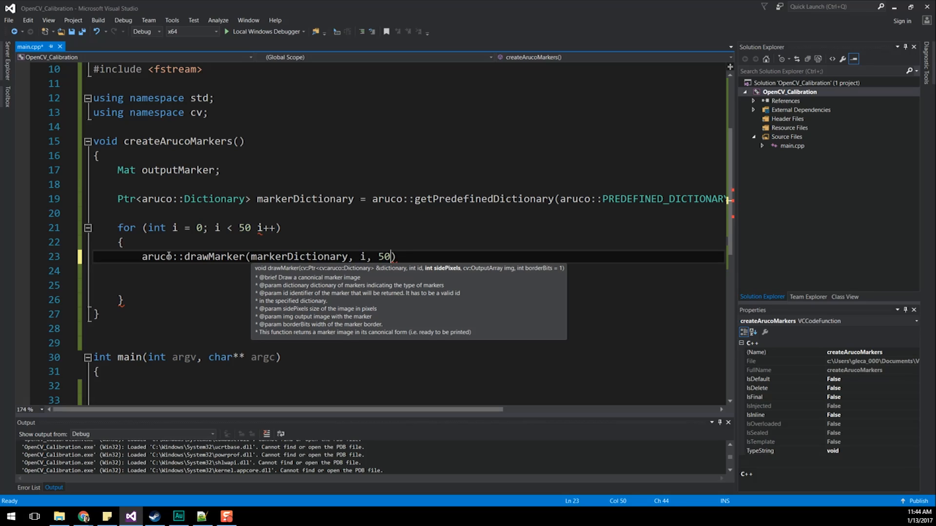
type("0,")
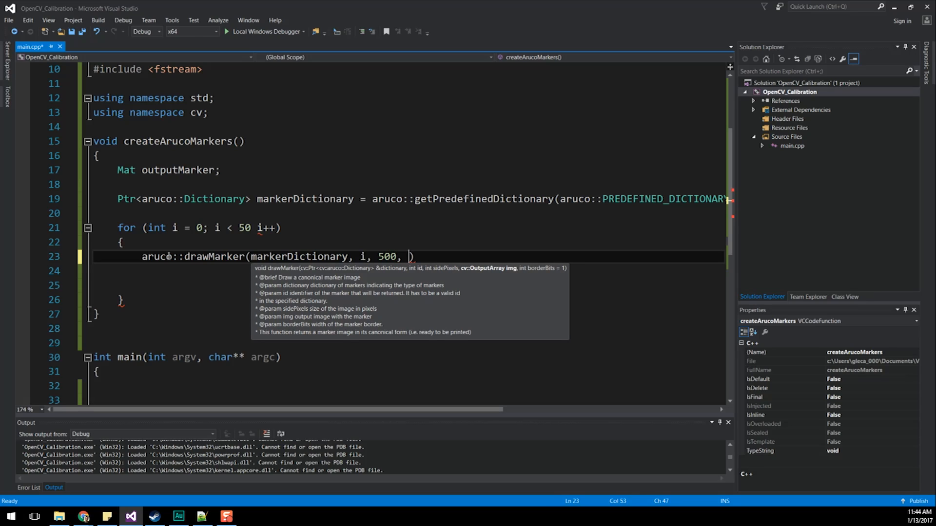
type("outMarker,")
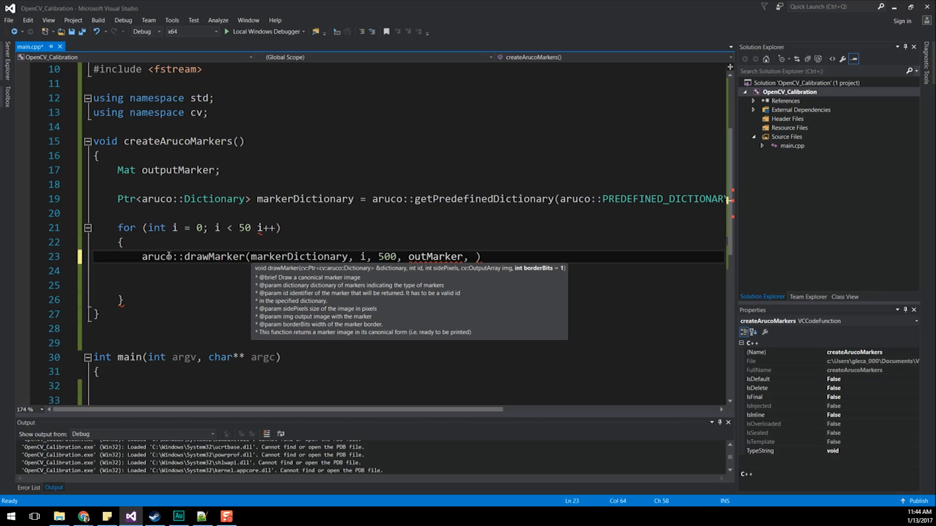
type("1")
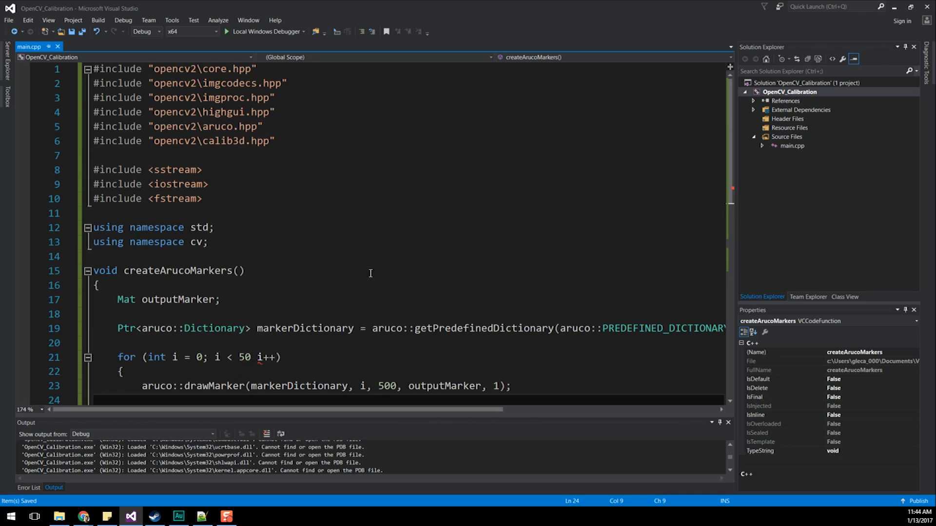
Fix the for header semicolon, then declare ostringstream convert and string imageName = "4x4Marker_".
left_click(174, 170)
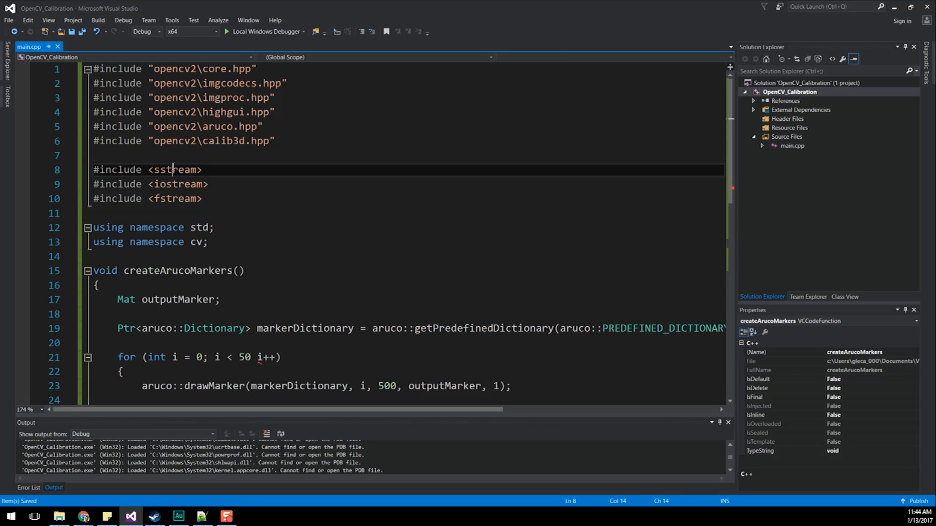
scroll("down", 3)
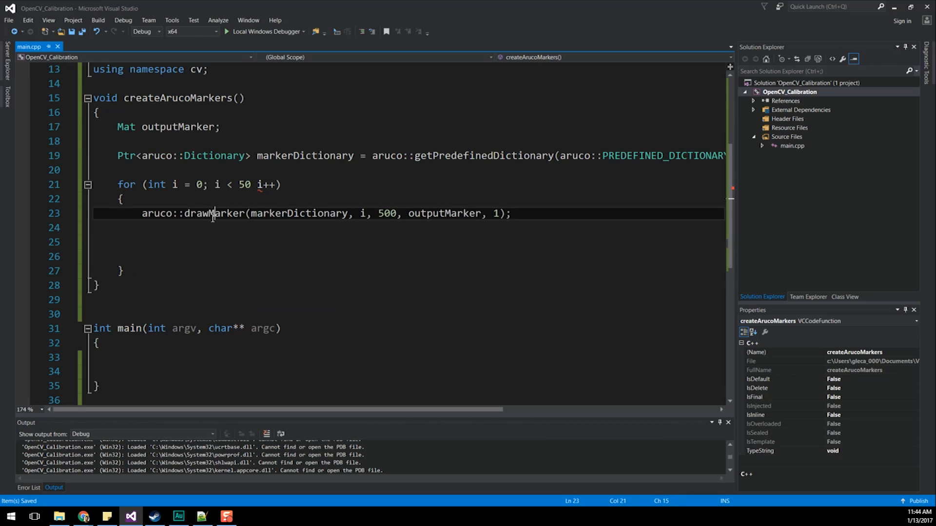
left_click(252, 184)
type(";")
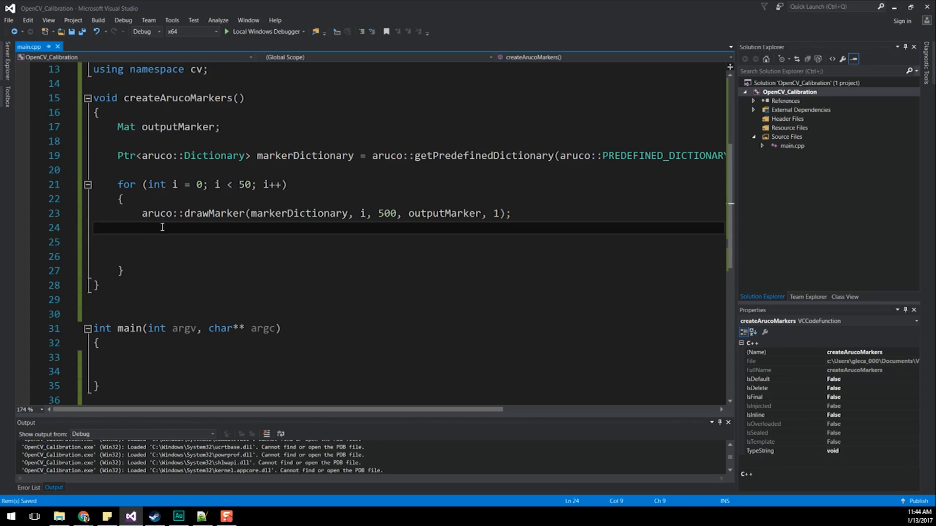
type("ostr")
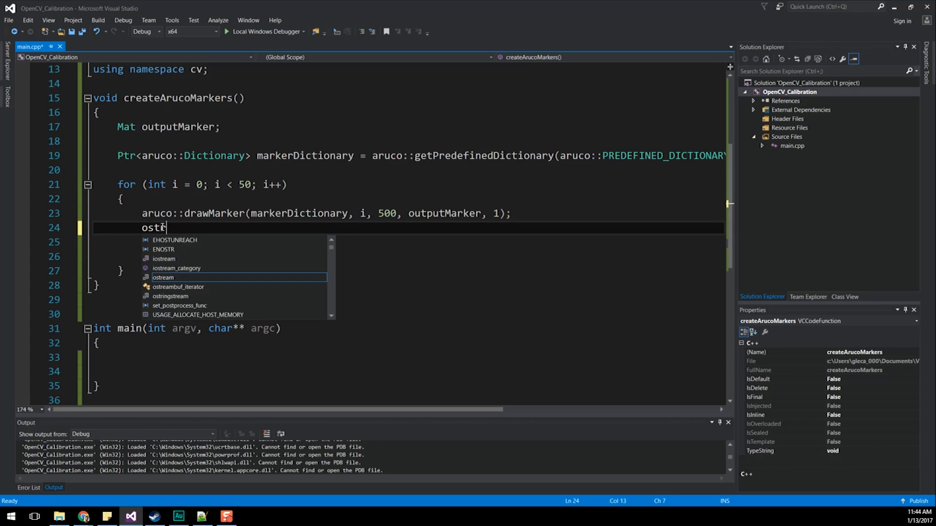
type("ring")
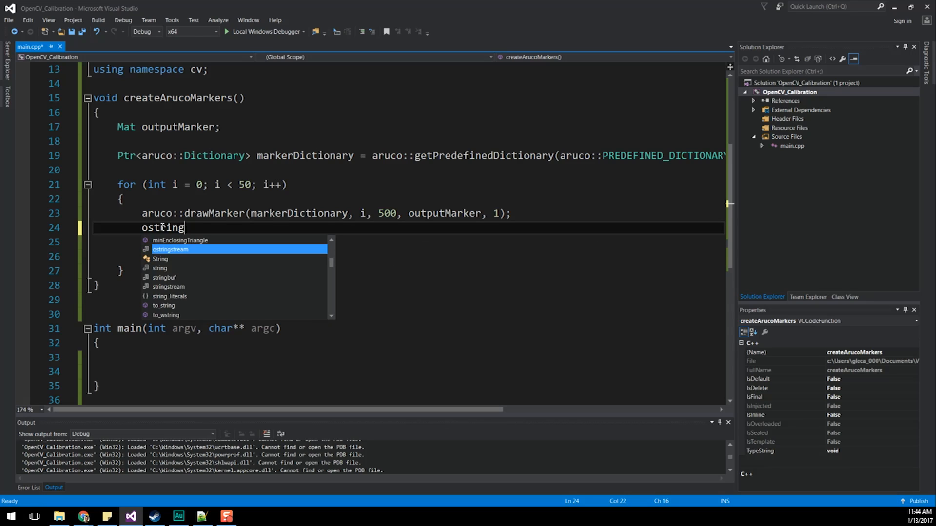
type("stream cpmv")
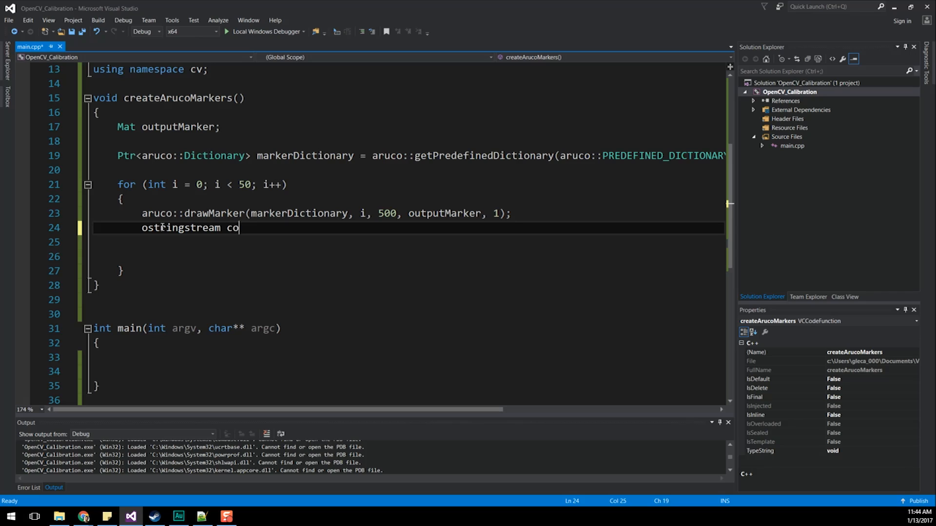
type("nvert;")
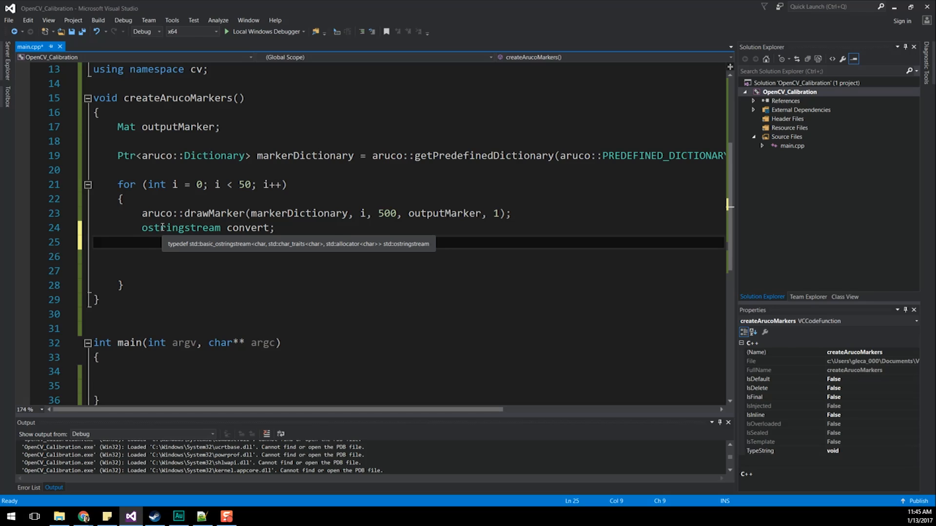
type("string imageName = \"")
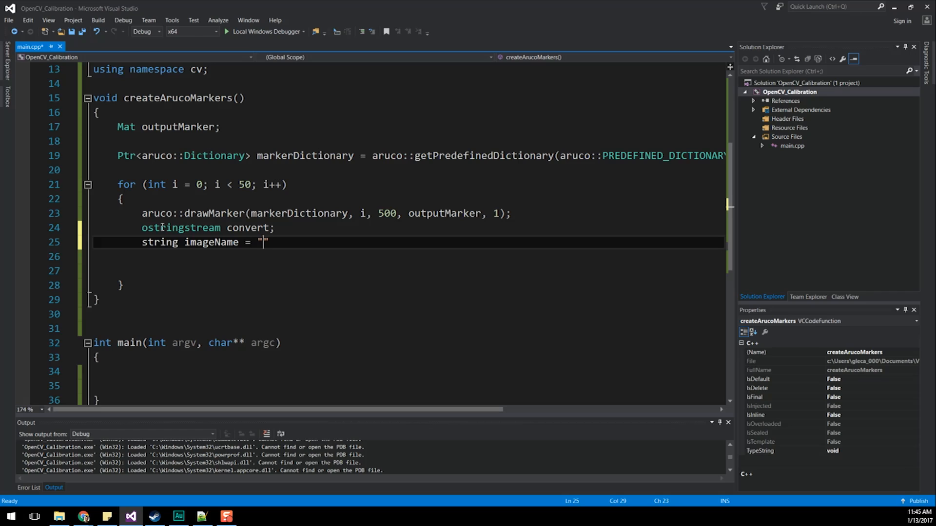
type("4x4")
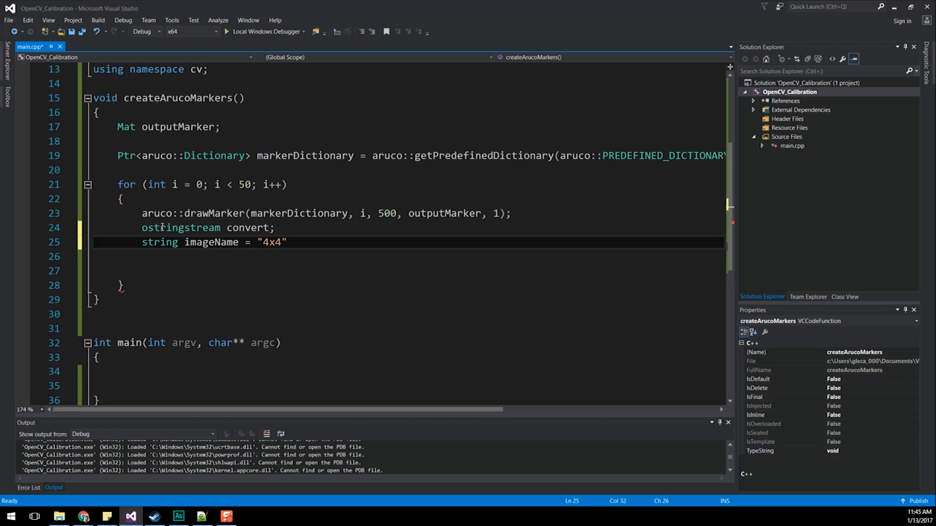
type("Marker")
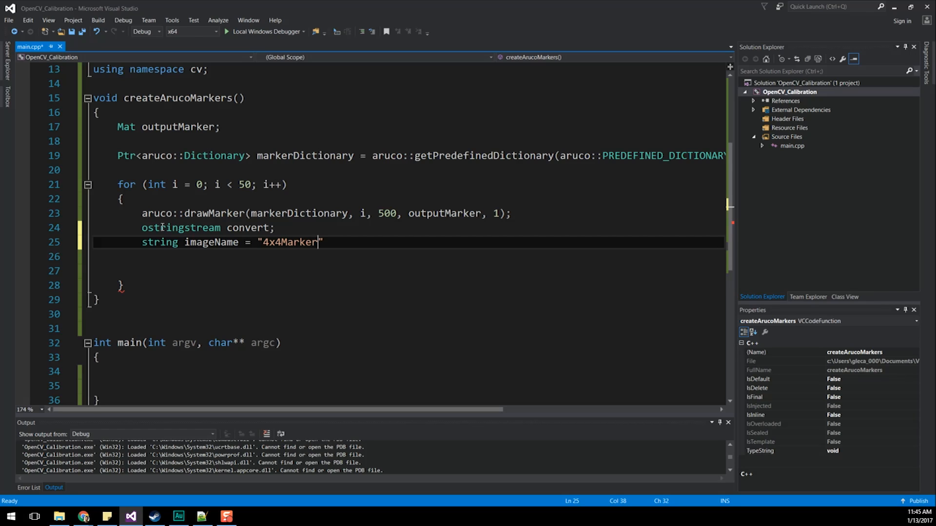
type("_")
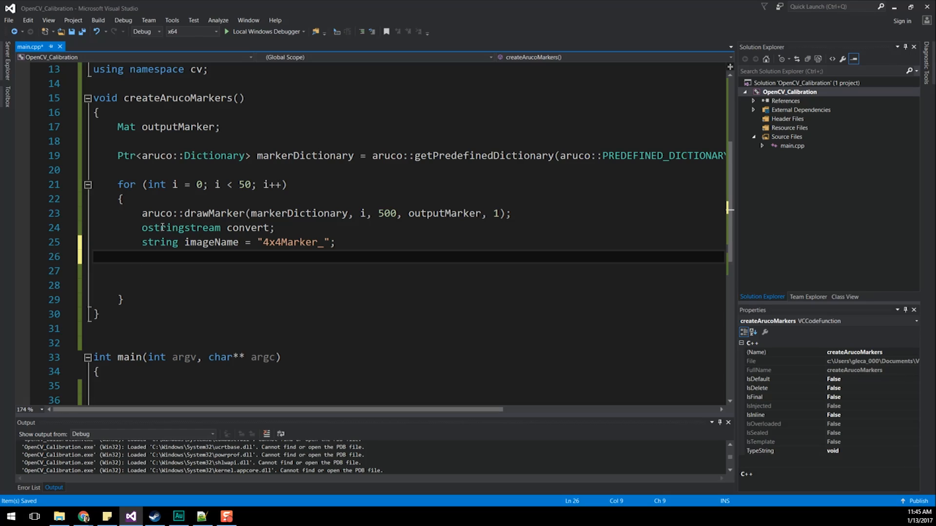
Stream the file name as convert << imageName << i << ".jpg"; on line 26.
type("convert <<")
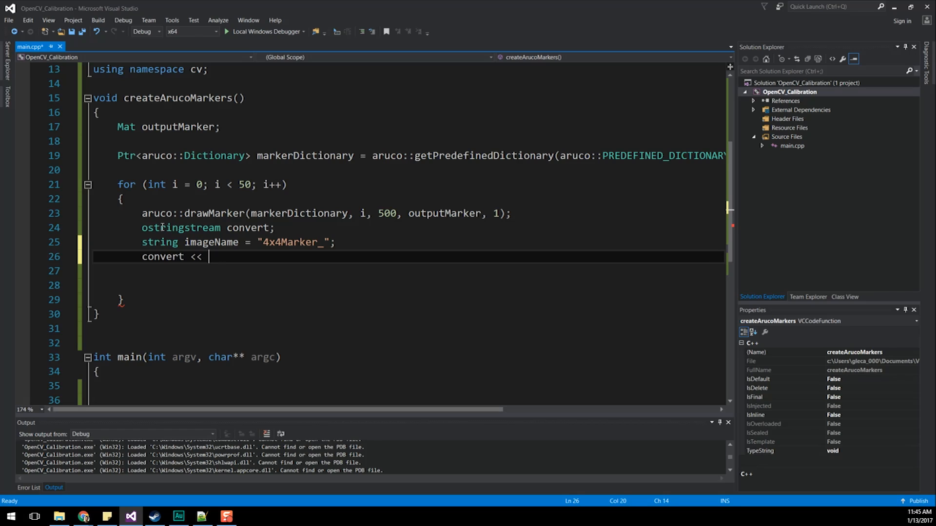
type("image")
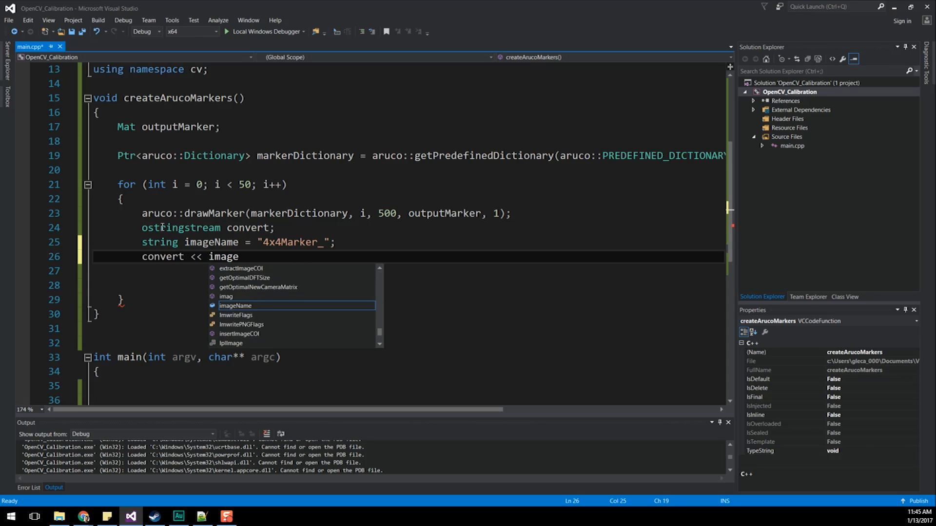
type("Name << i <<")
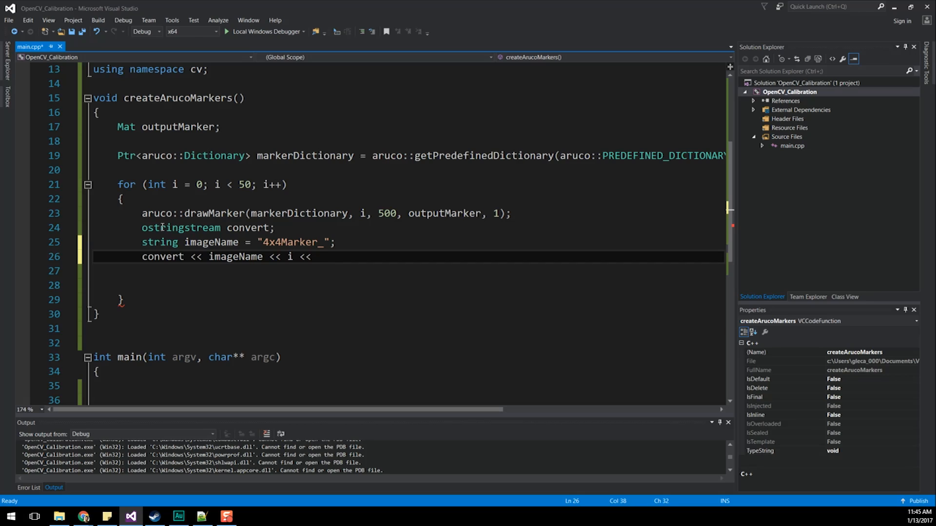
type("\"\"")
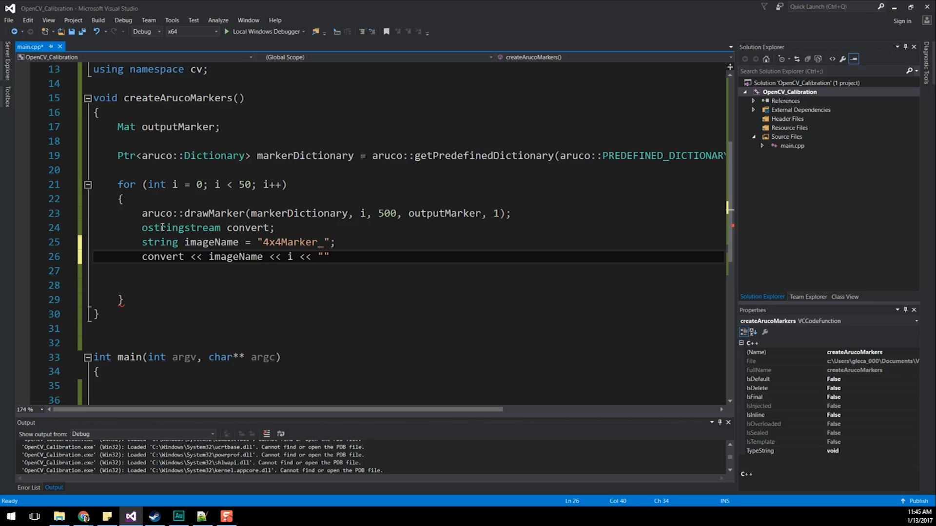
type(".")
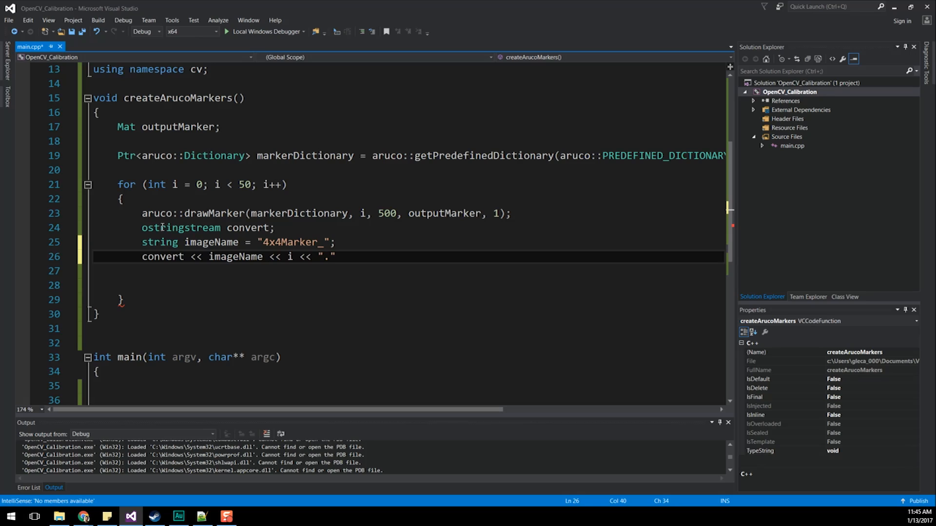
type("jpg")
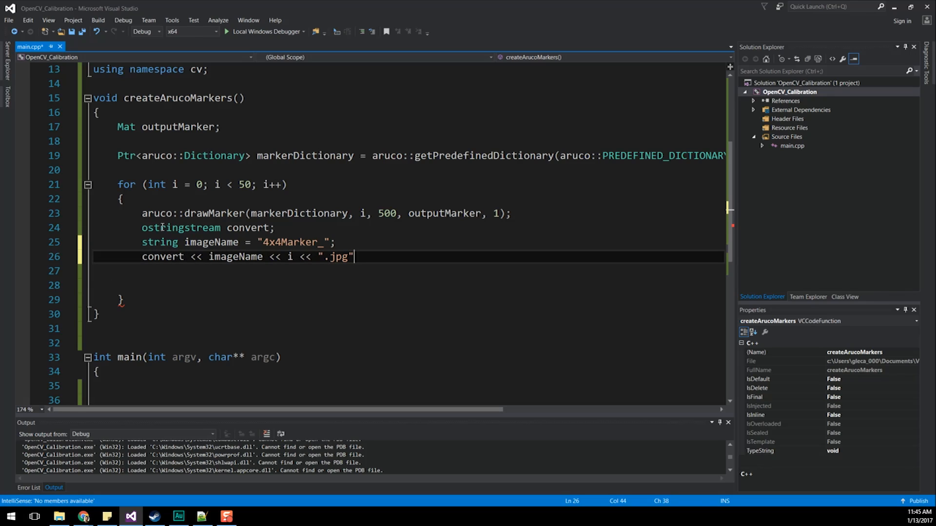
key("Enter")
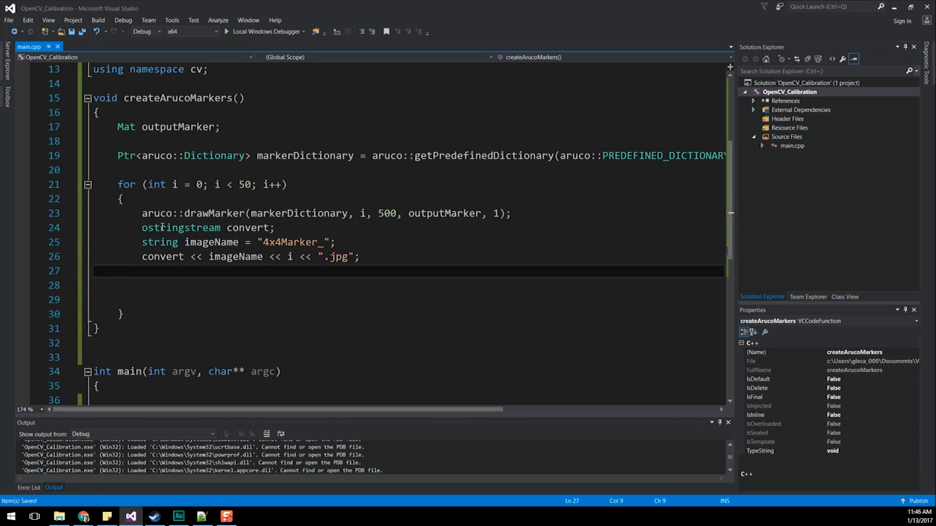
type("im")
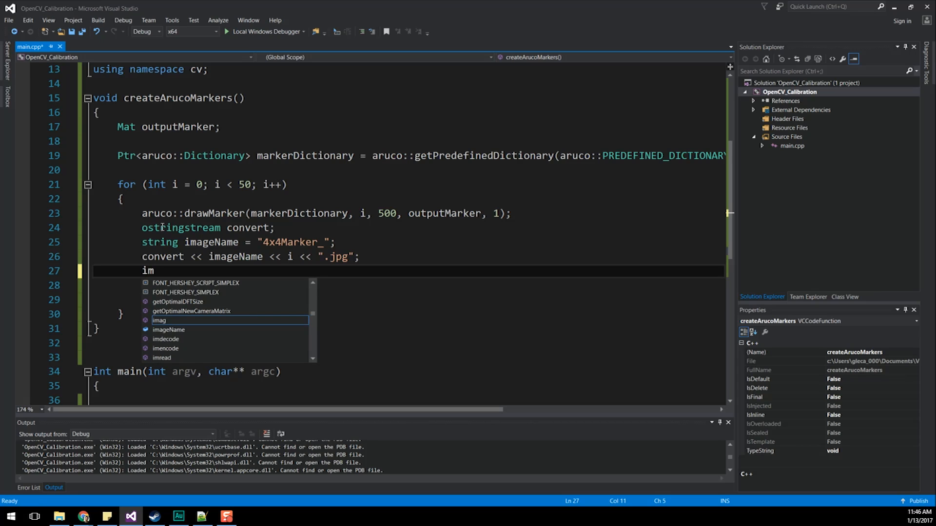
Save each marker with imwrite(convert.str(), outputMarker); and review the finished function.
type("write();")
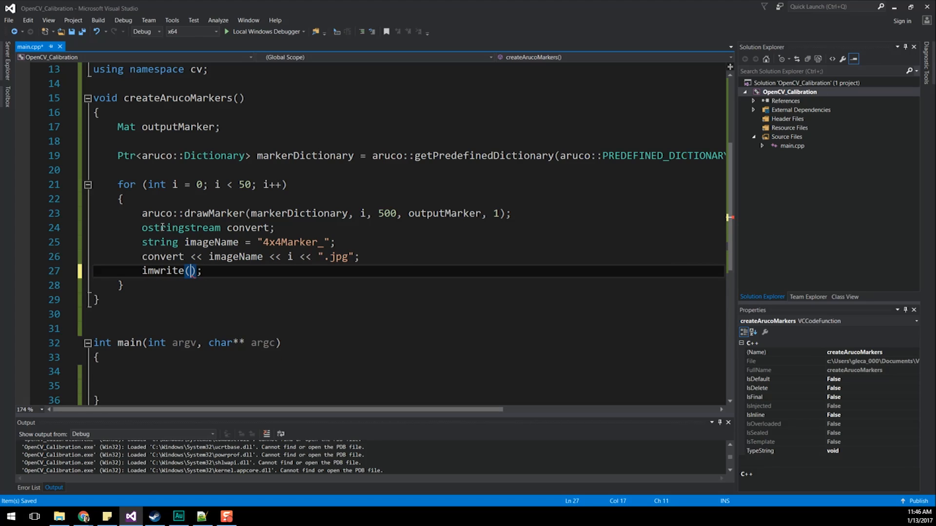
type("cop")
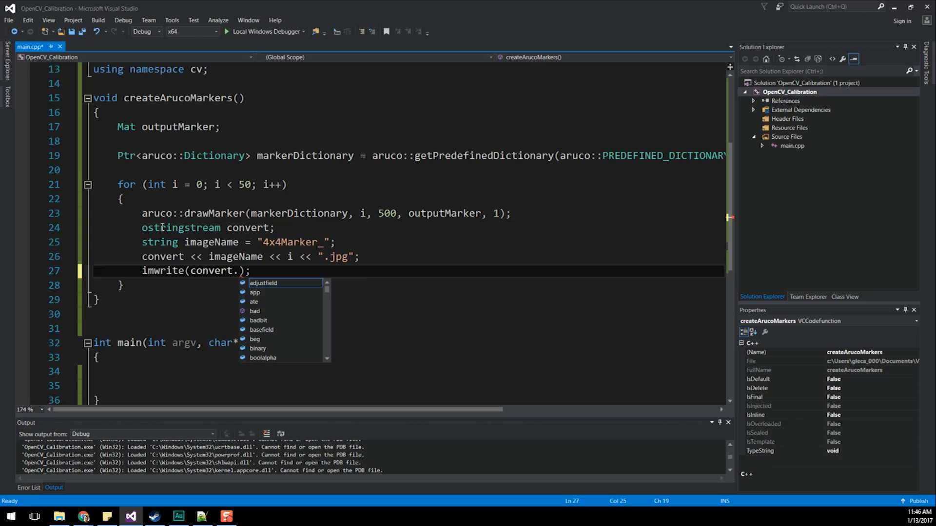
type("str(),")
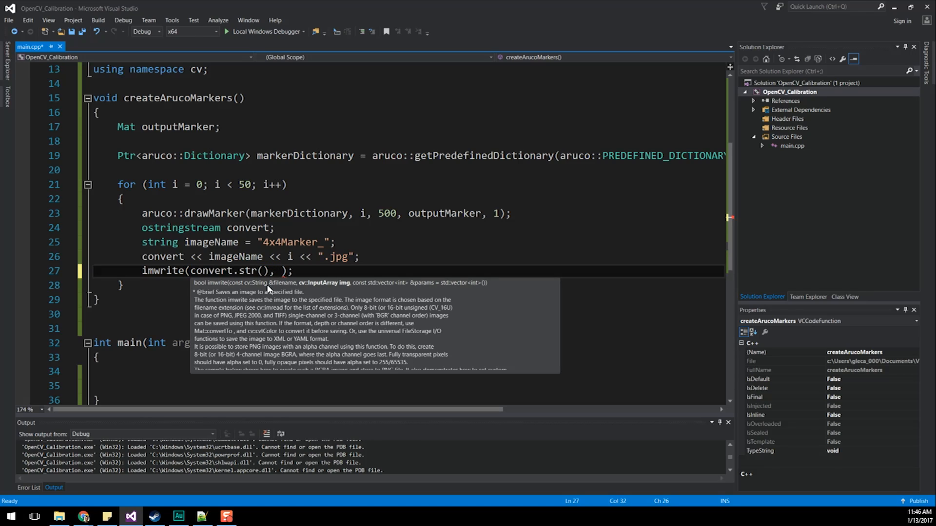
type("outputMarker")
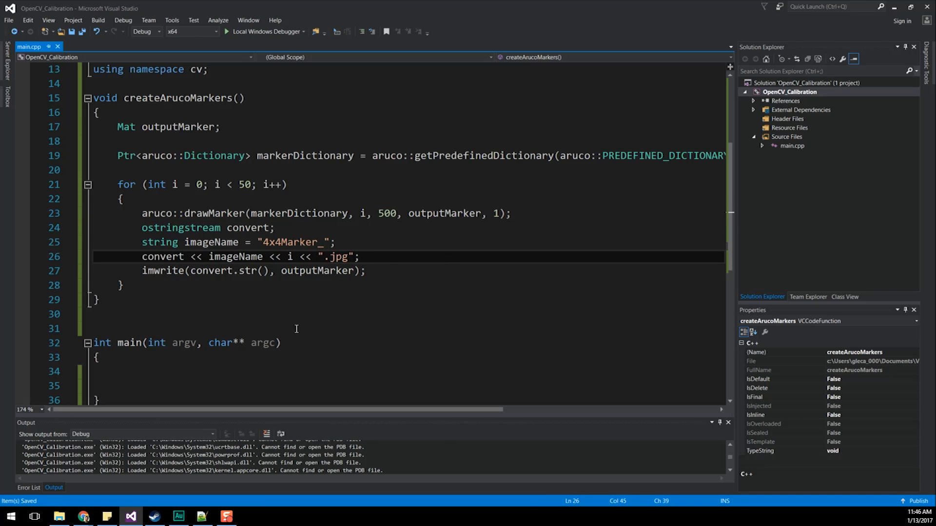
scroll("right", 3)
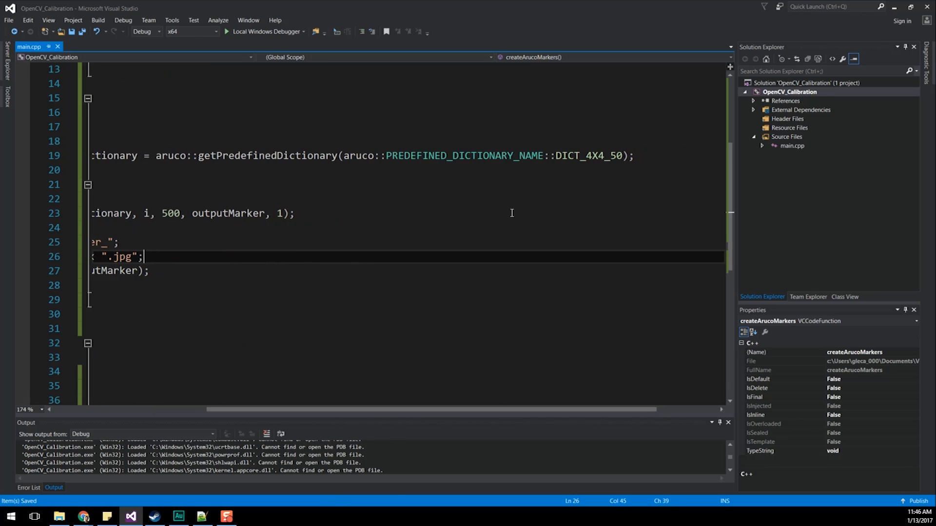
mouse_move(337, 423)
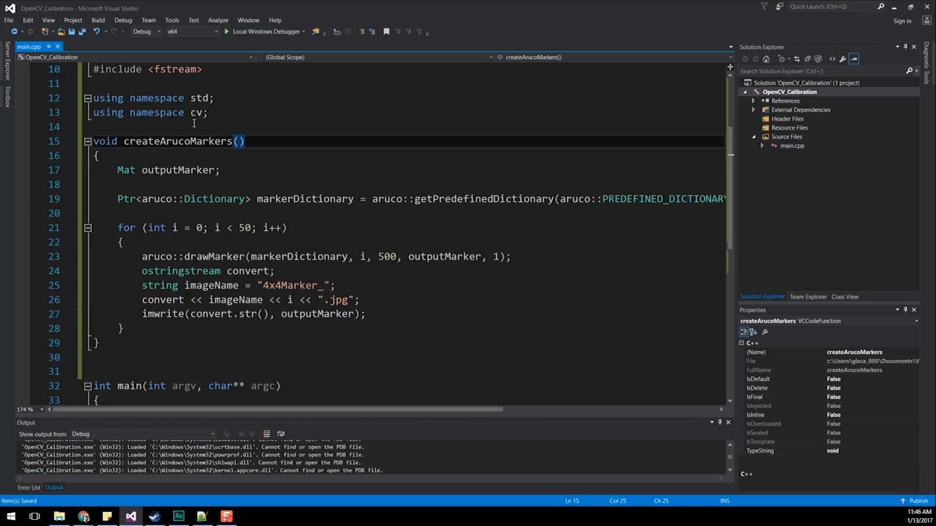
left_click_drag(239, 410, 549, 410)
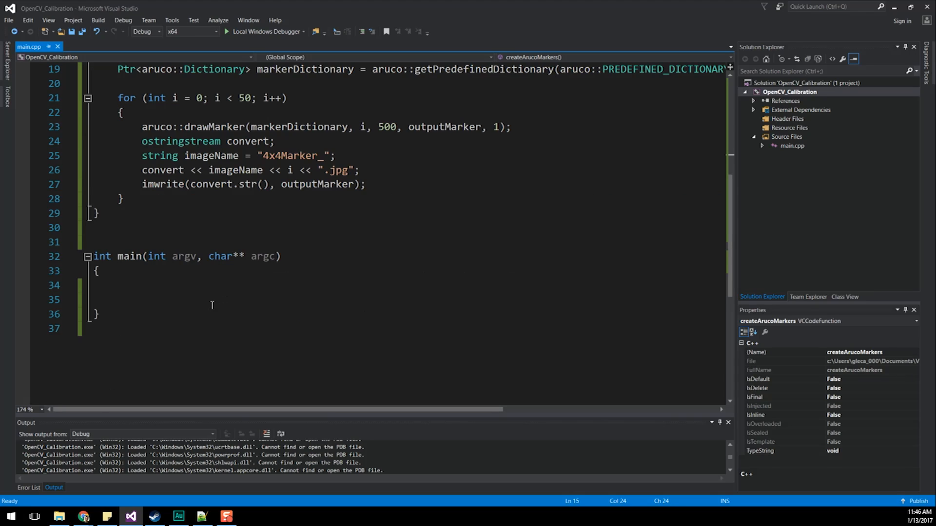
Add a createArucoMarkers(); call in main and show the OpenCV_Calibration project folder in File Explorer.
type("createArucoMarkers()")
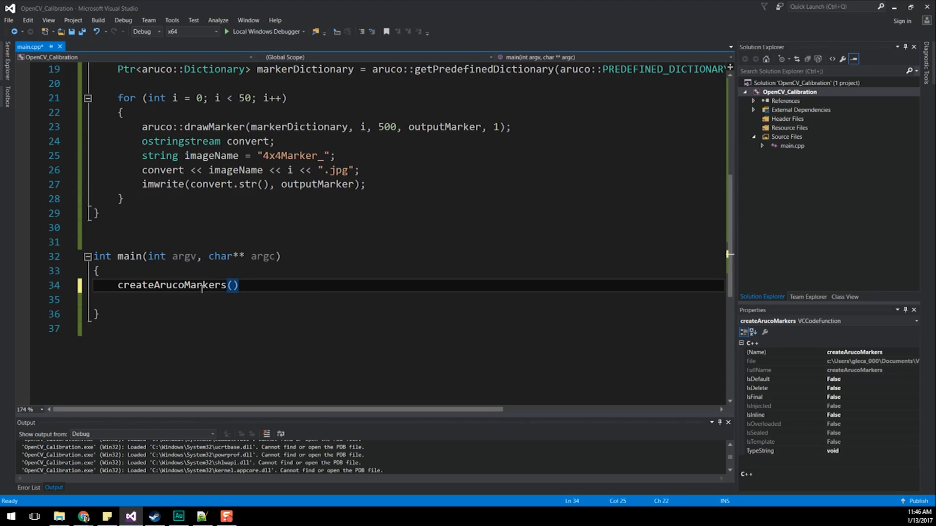
type(";")
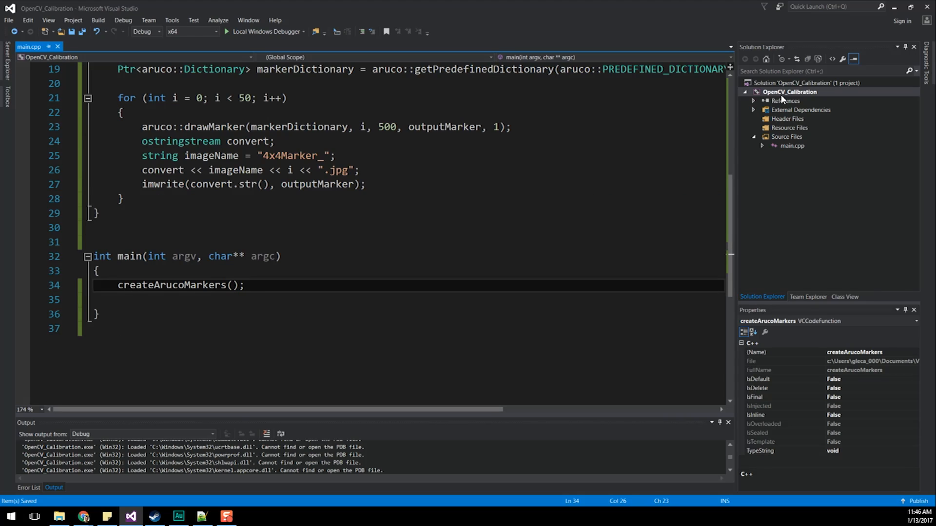
right_click(788, 92)
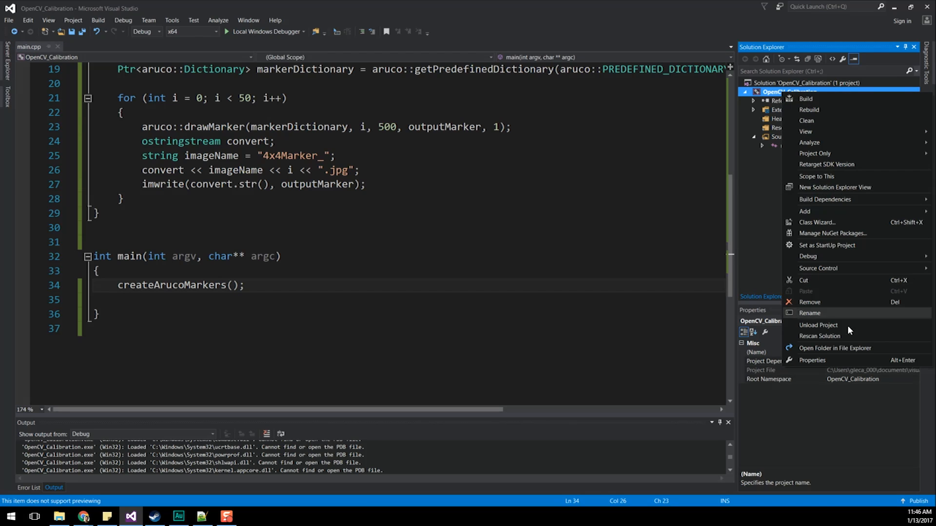
left_click(834, 348)
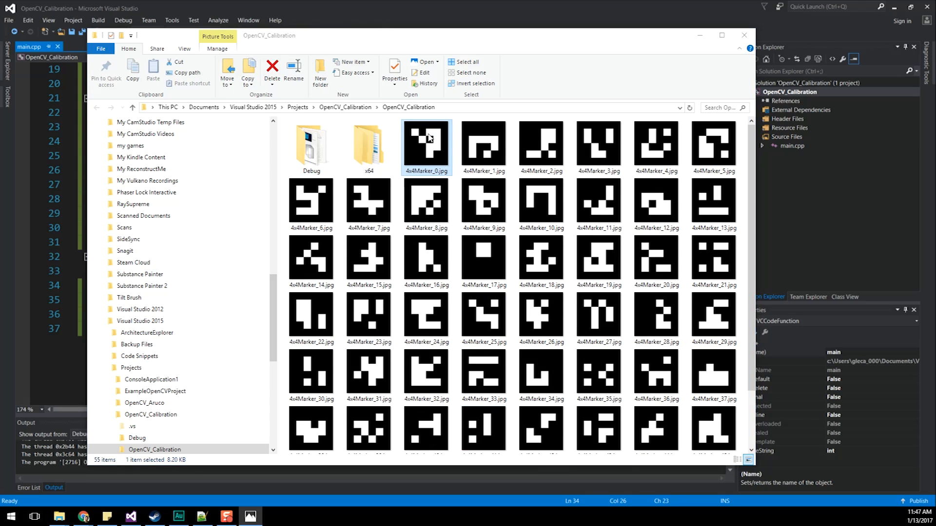
View markers 4x4Marker_6, 13, 22 and 31 in Photos, then return to main.cpp.
double_click(425, 145)
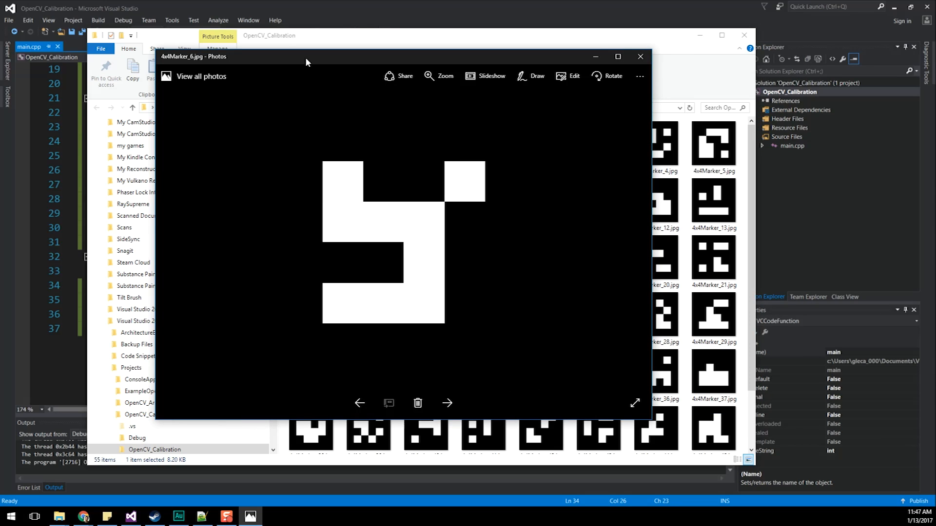
left_click(446, 403)
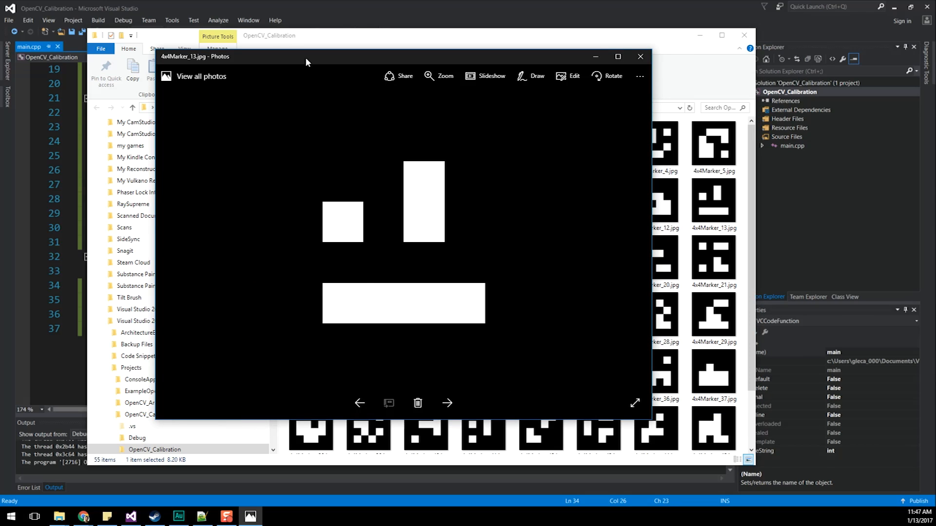
left_click(448, 402)
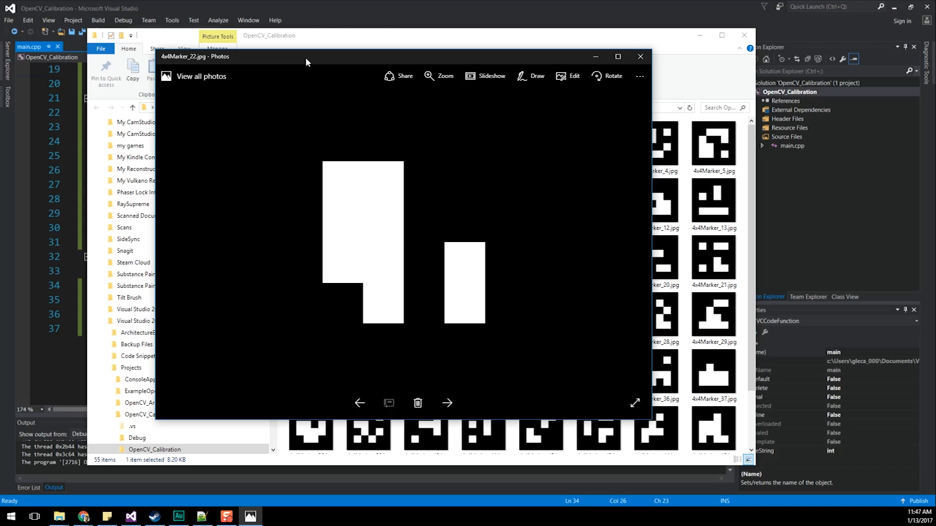
left_click(447, 402)
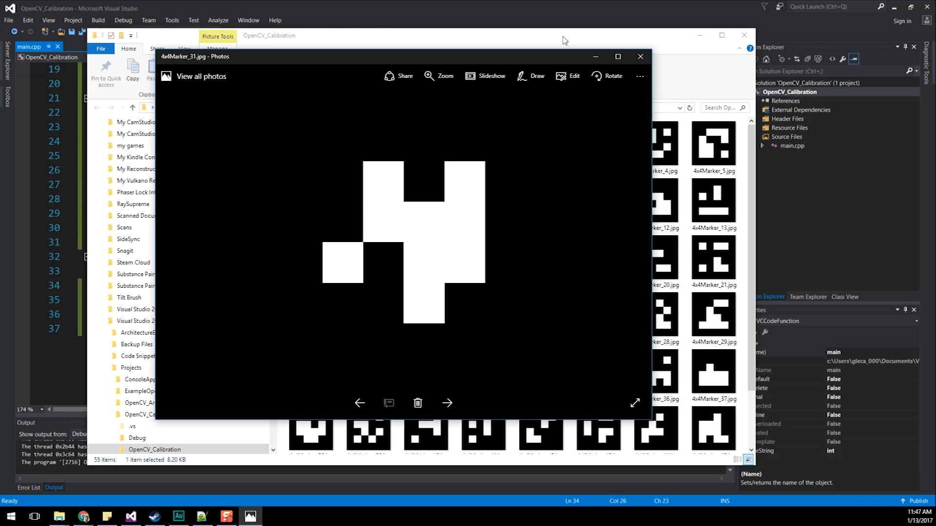
left_click(640, 56)
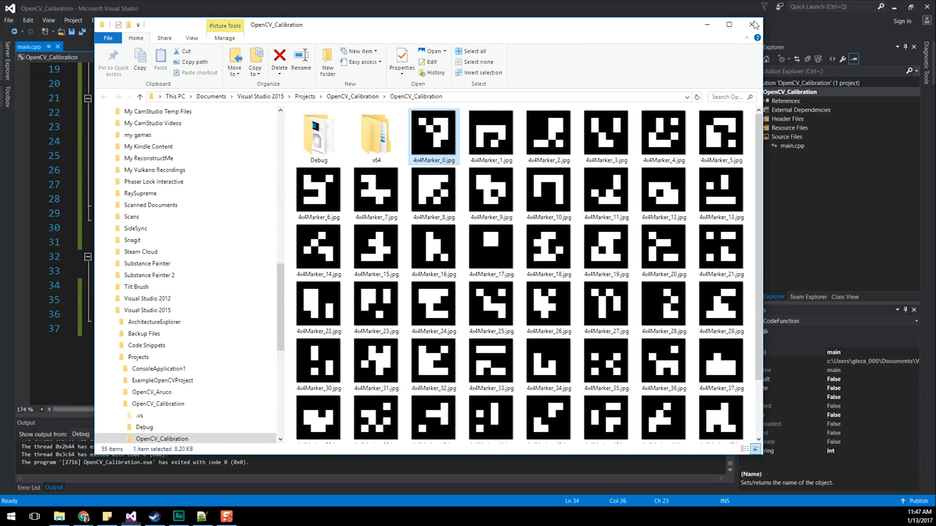
left_click(753, 24)
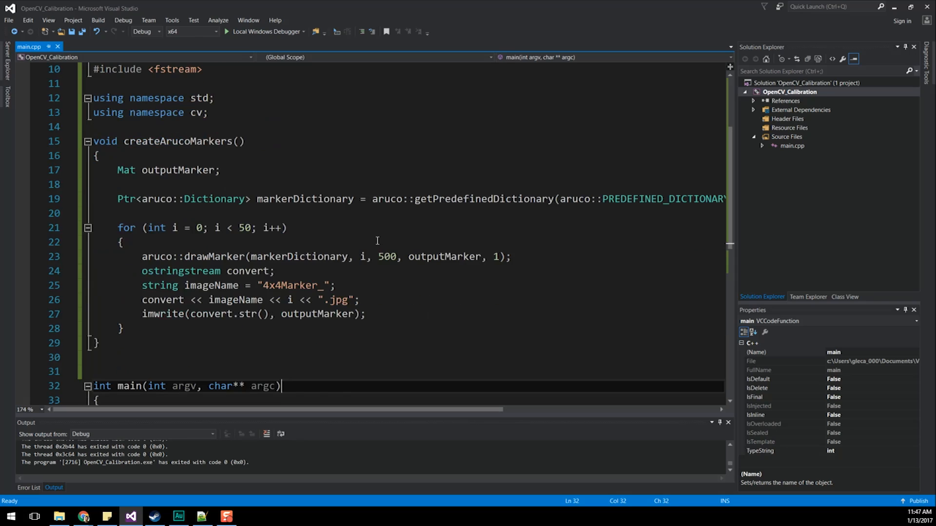